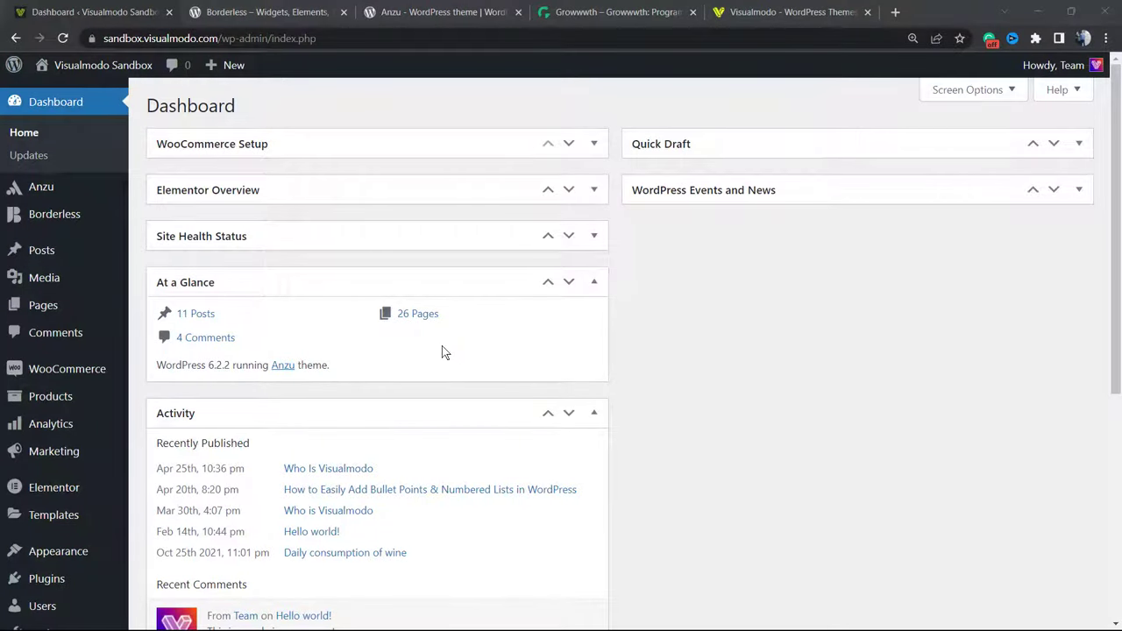
mouse_move(442, 348)
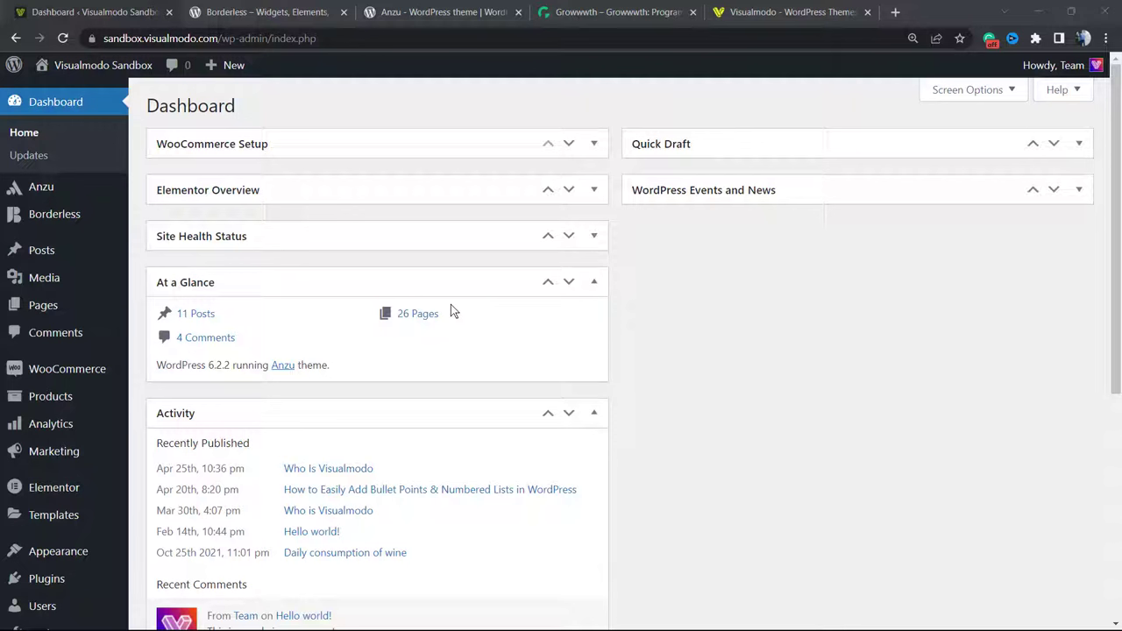
mouse_move(456, 314)
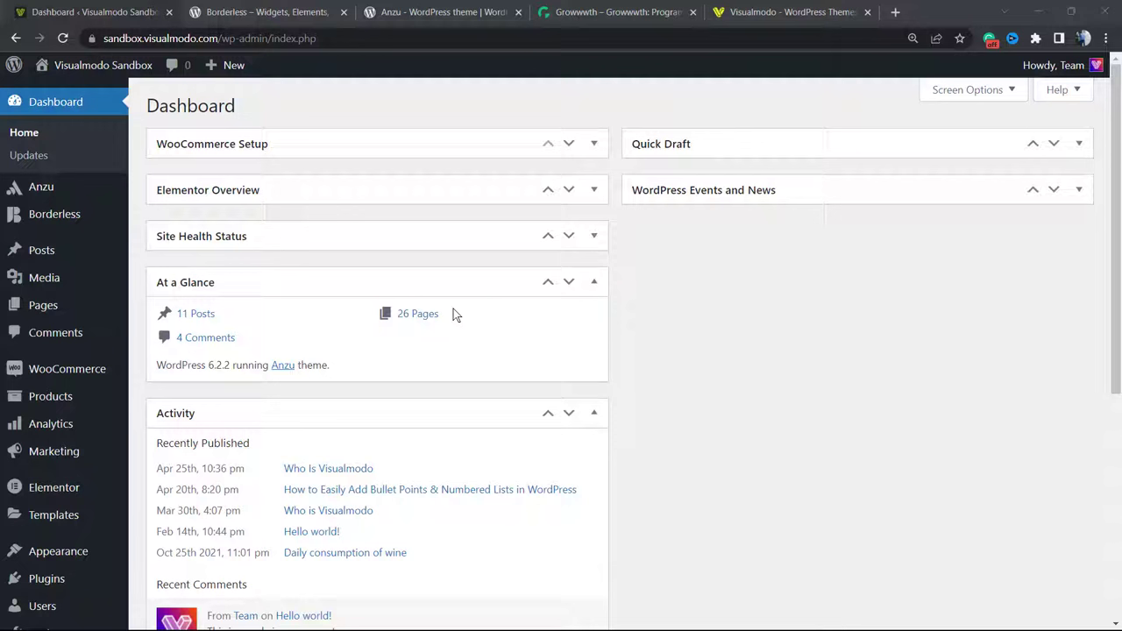
mouse_move(449, 314)
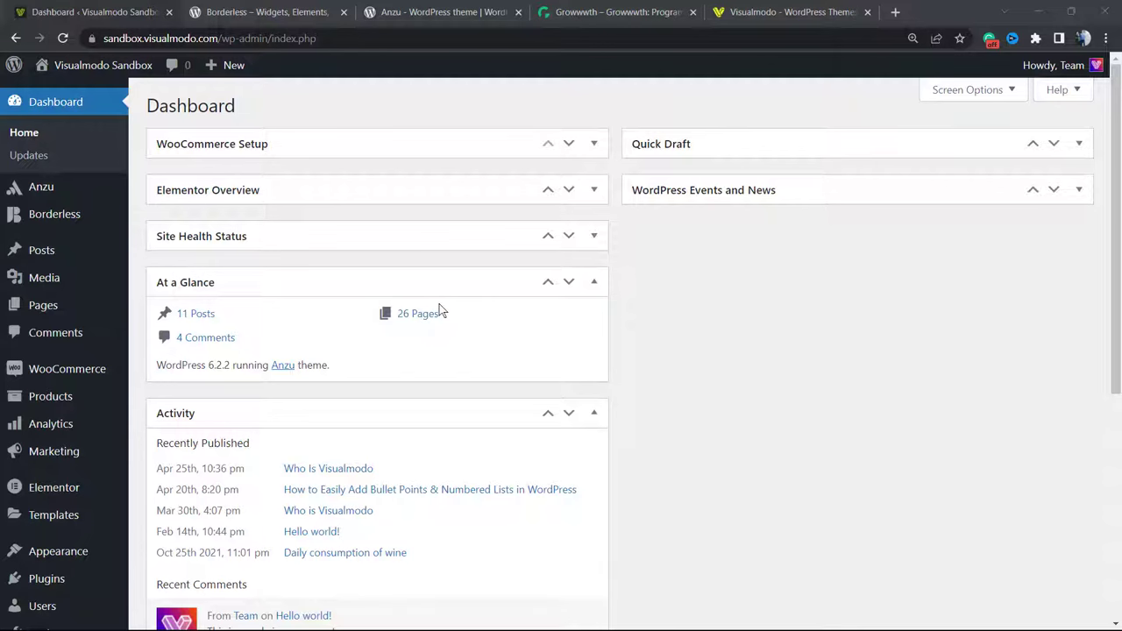
- Reach Elementor's Getting Started page from the WordPress admin sidebar
scroll("down", 3)
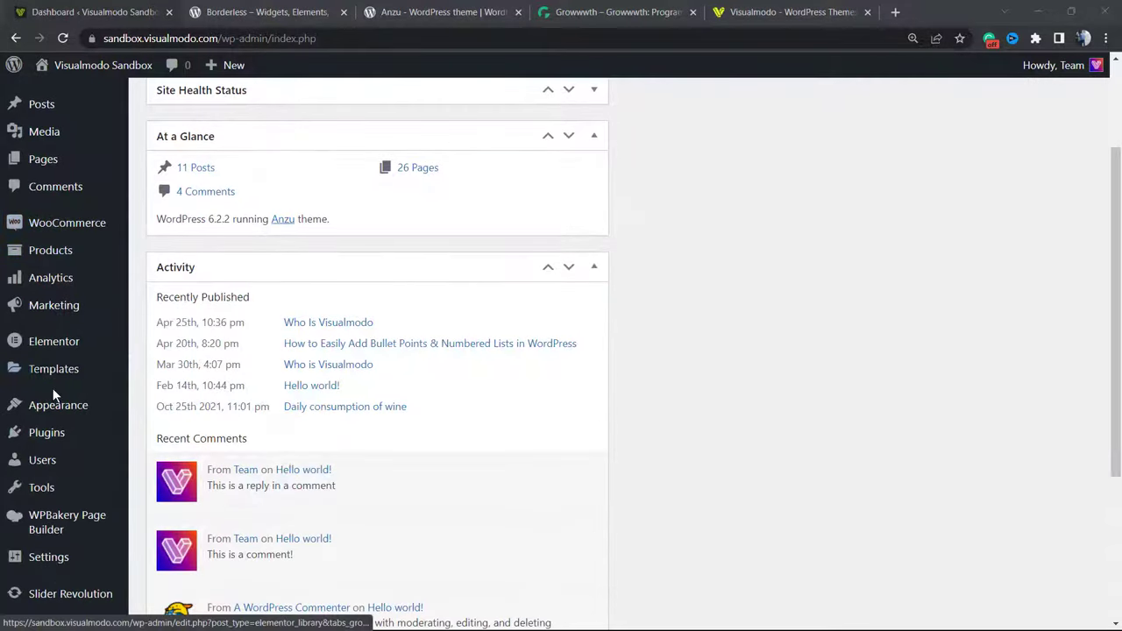
left_click(57, 405)
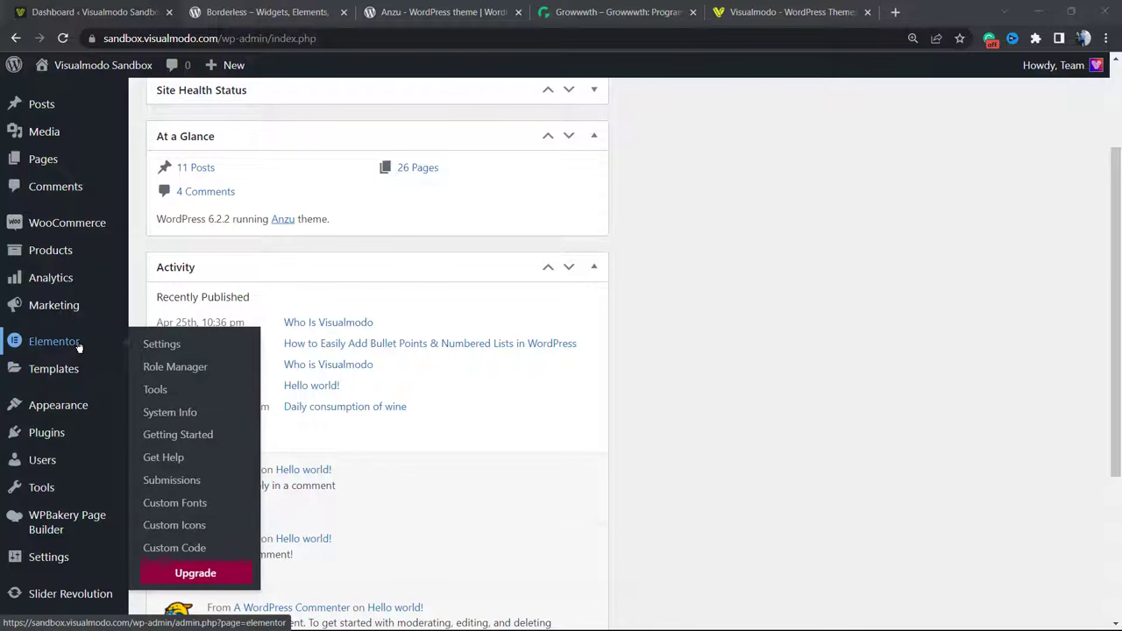
mouse_move(86, 386)
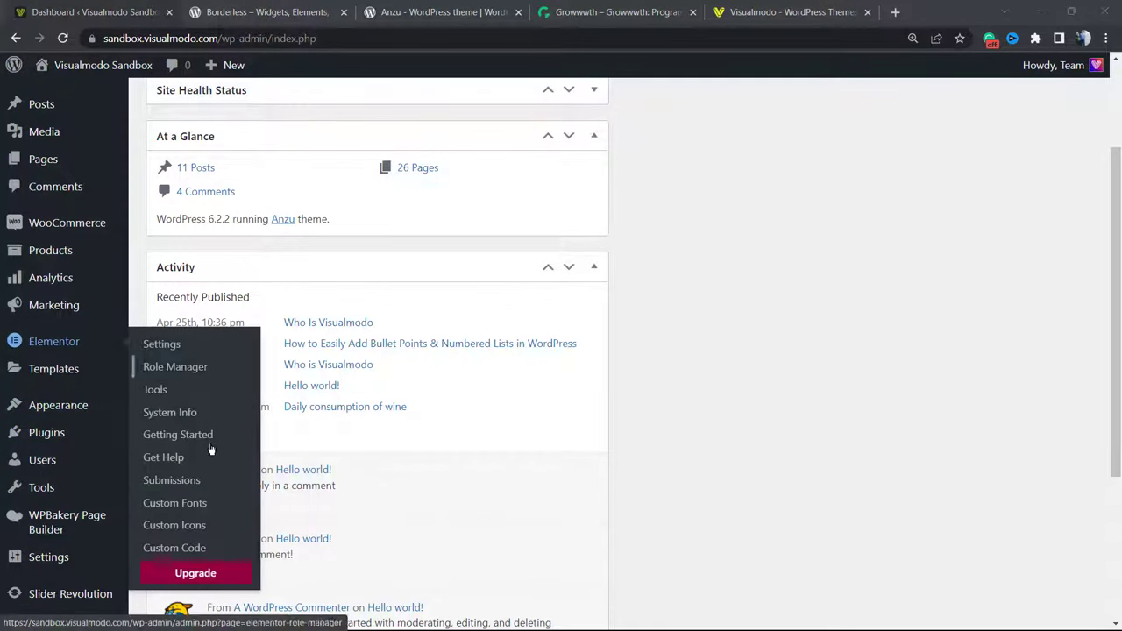
mouse_move(163, 456)
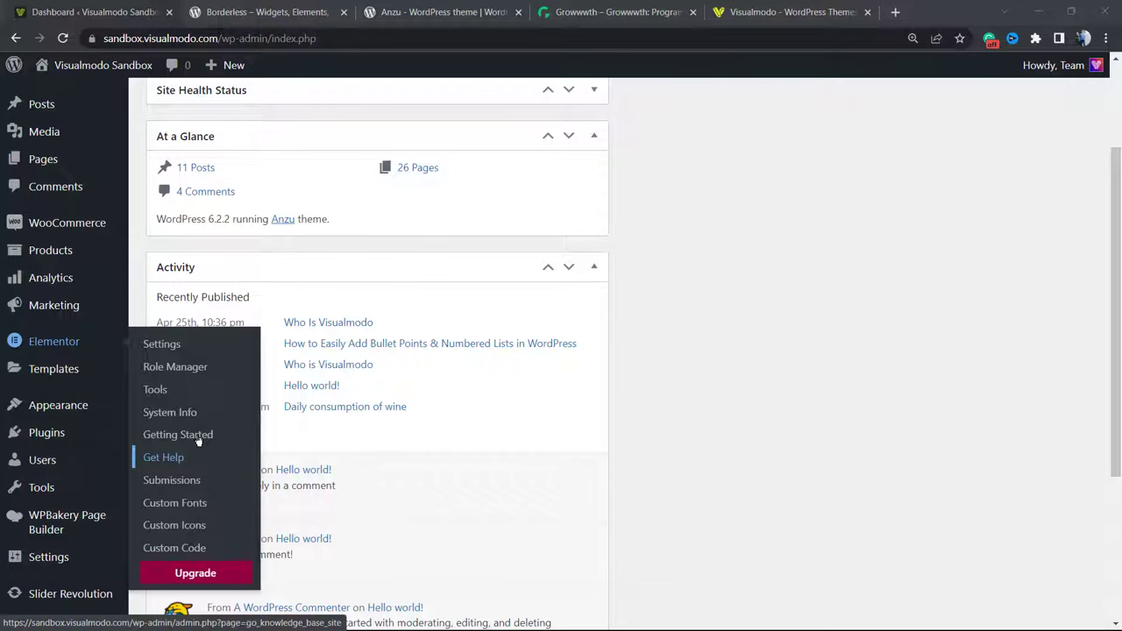
left_click(179, 435)
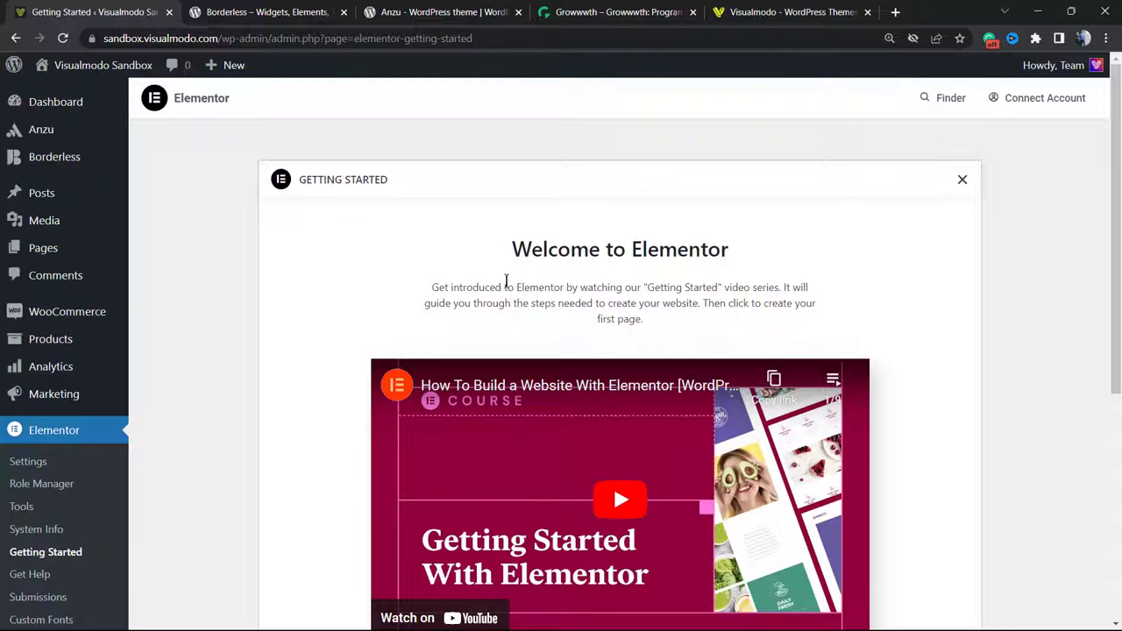
mouse_move(230, 60)
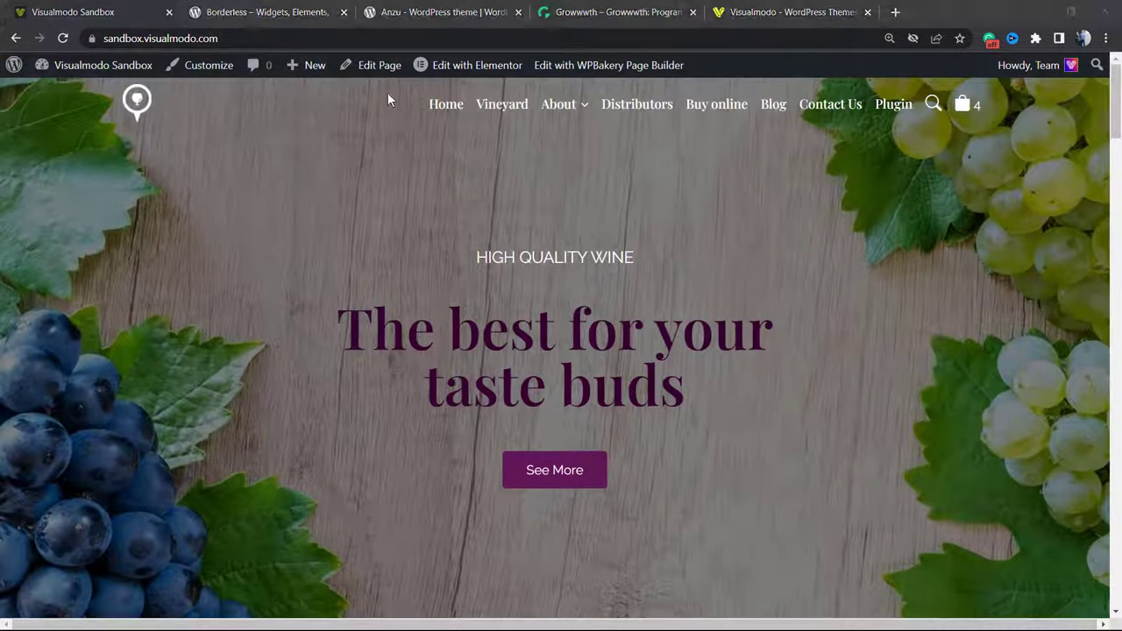
mouse_move(392, 294)
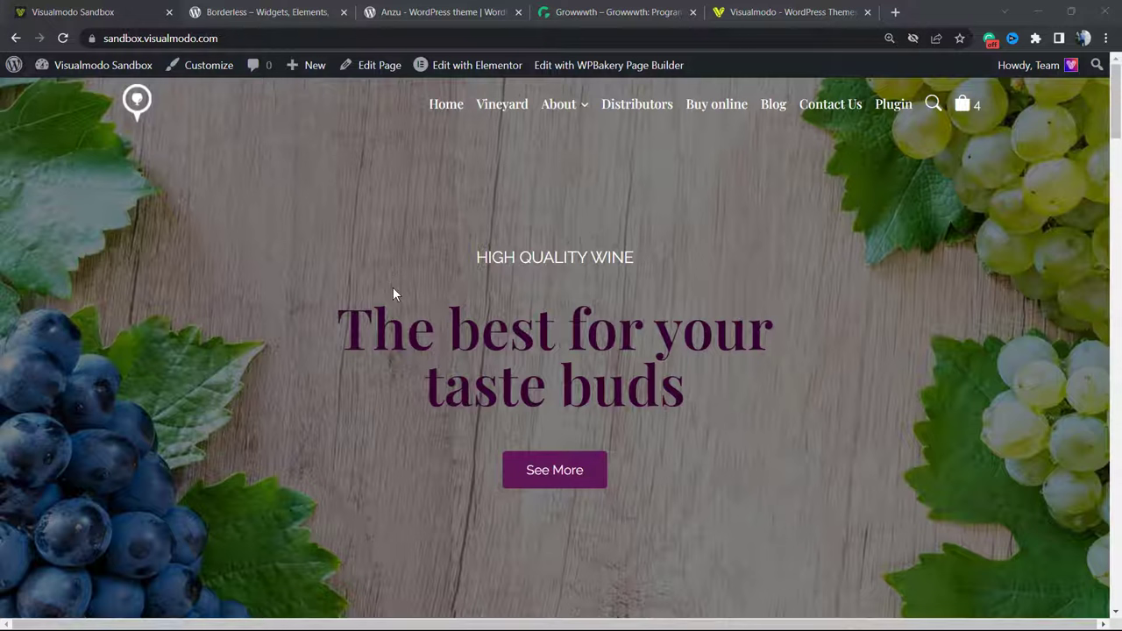
mouse_move(254, 130)
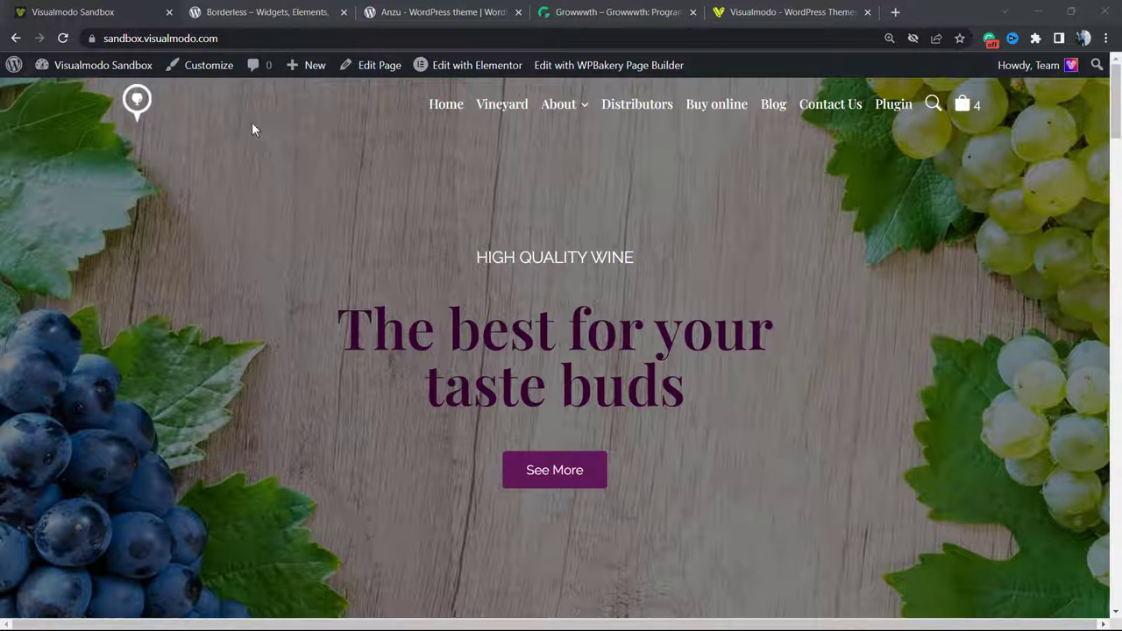
mouse_move(477, 65)
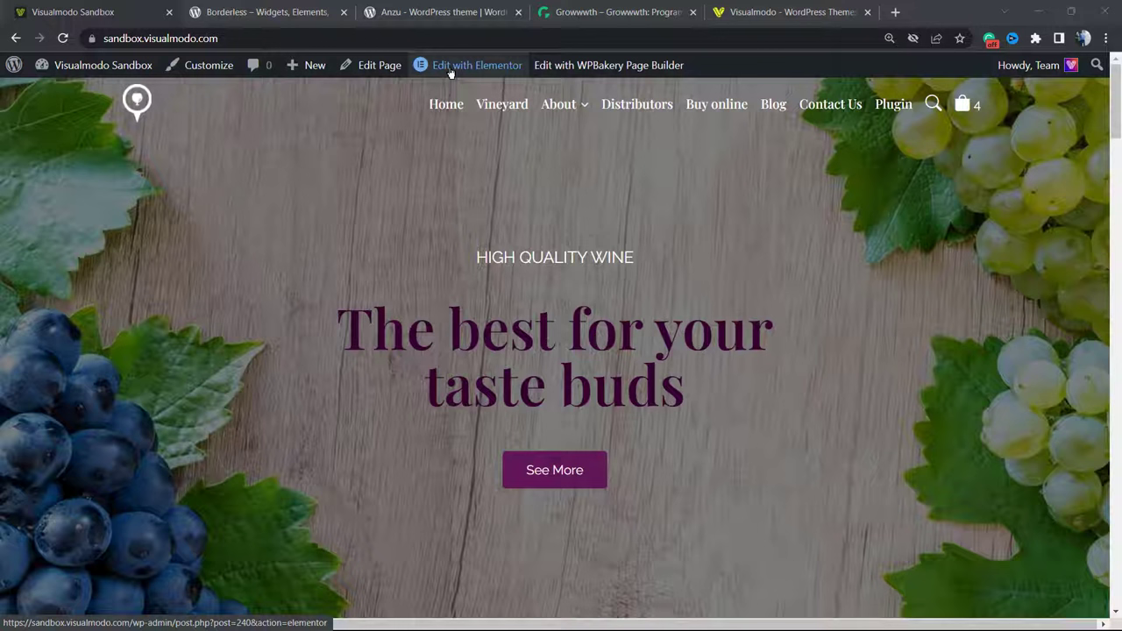
- Launch Edit with Elementor on the wine site homepage from the admin bar
left_click(477, 65)
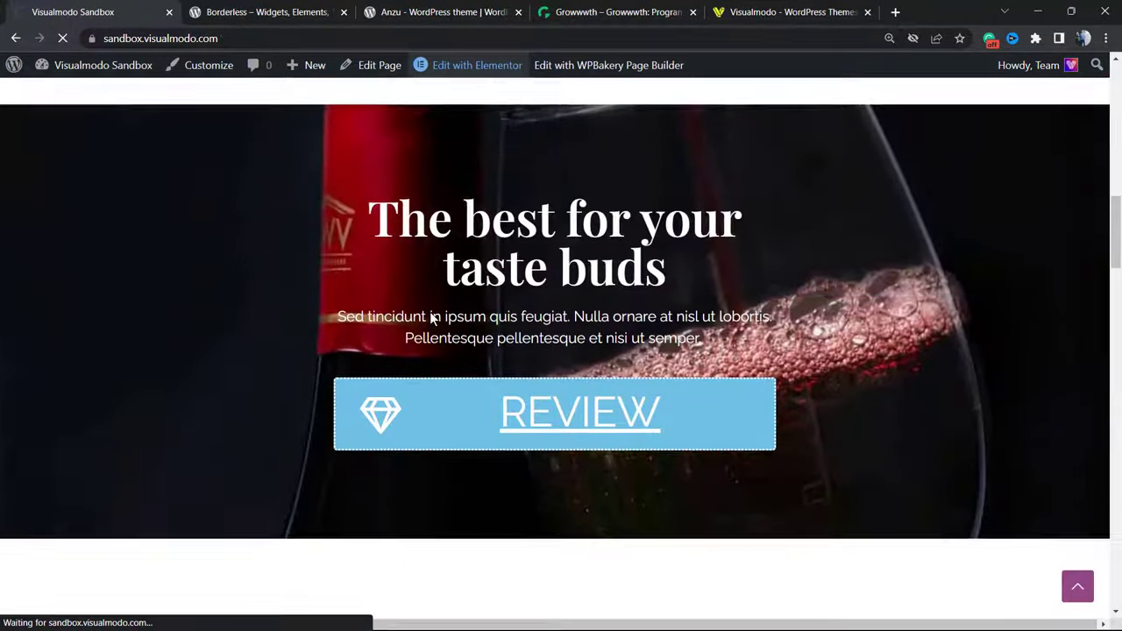
left_click(477, 65)
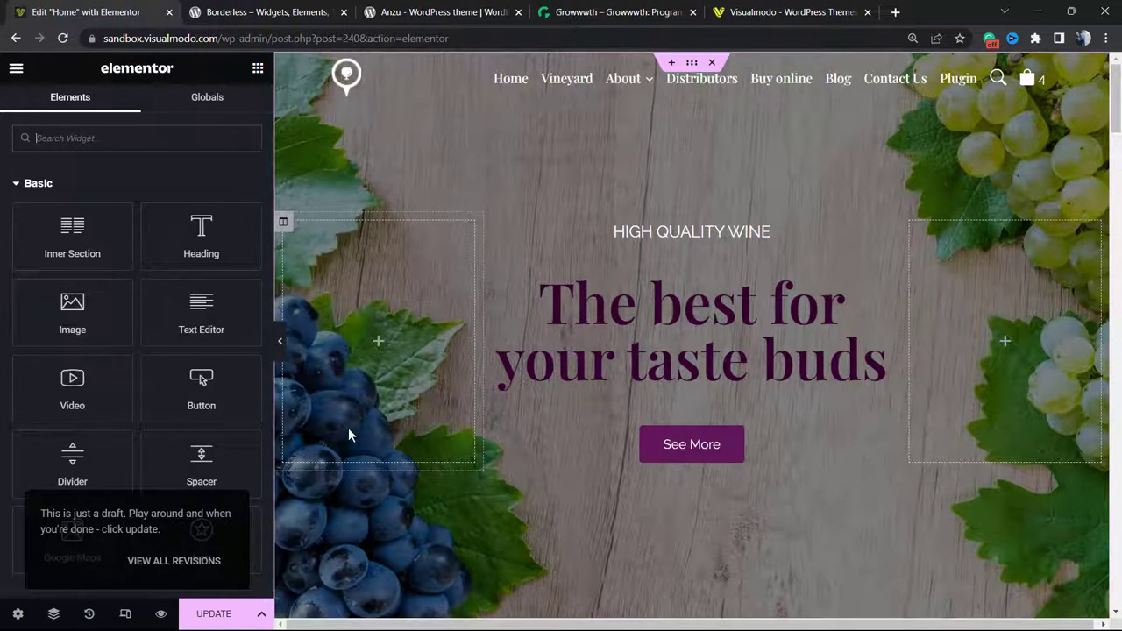
mouse_move(364, 464)
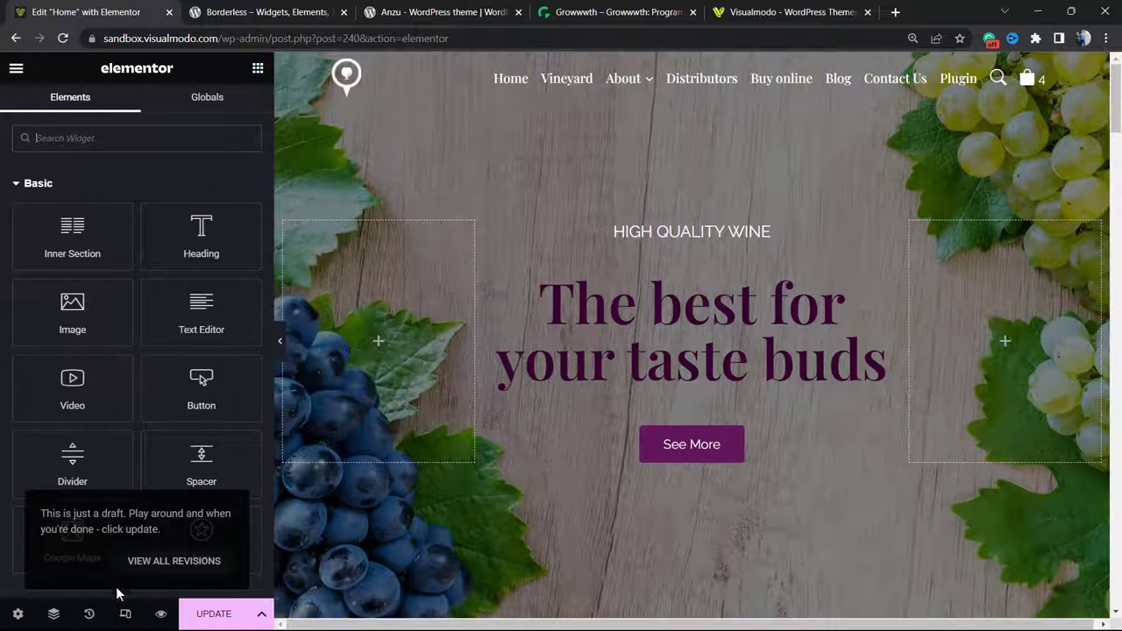
- Switch on Responsive Mode for the homepage in the editor footer
left_click(690, 342)
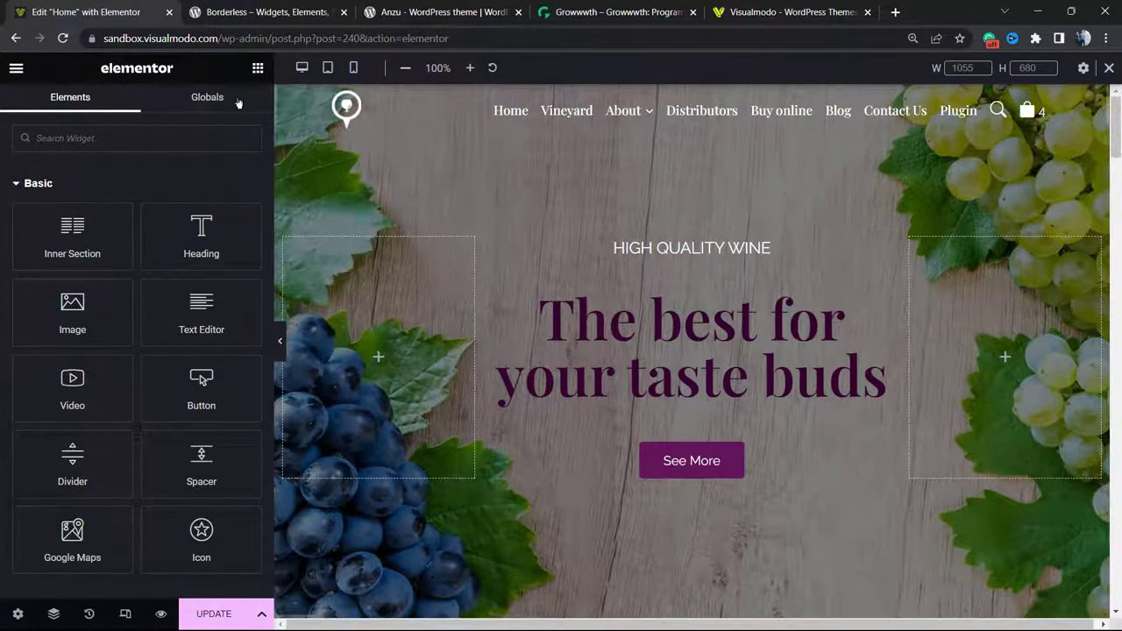
mouse_move(327, 66)
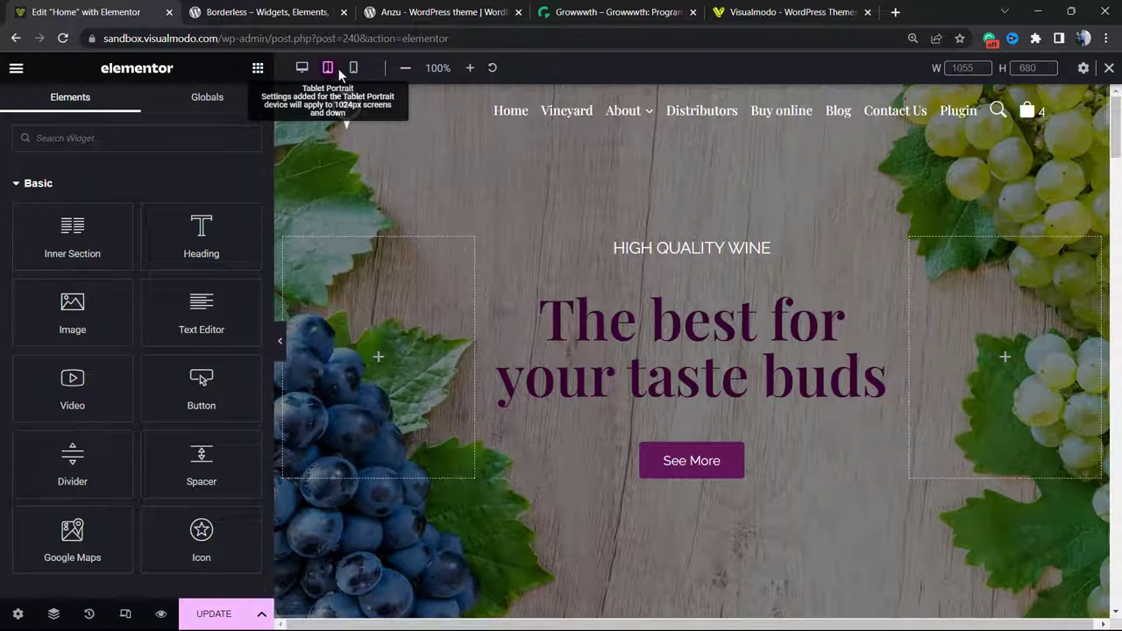
- Check the homepage at mobile width, scroll through it, then preview it at tablet width
left_click(354, 67)
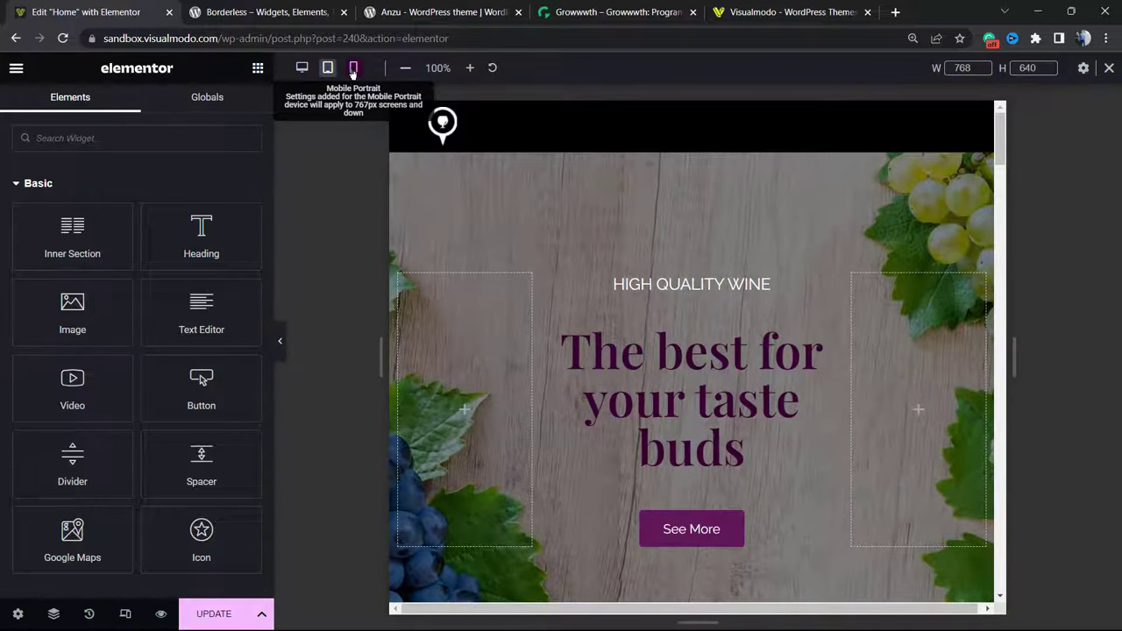
left_click(354, 67)
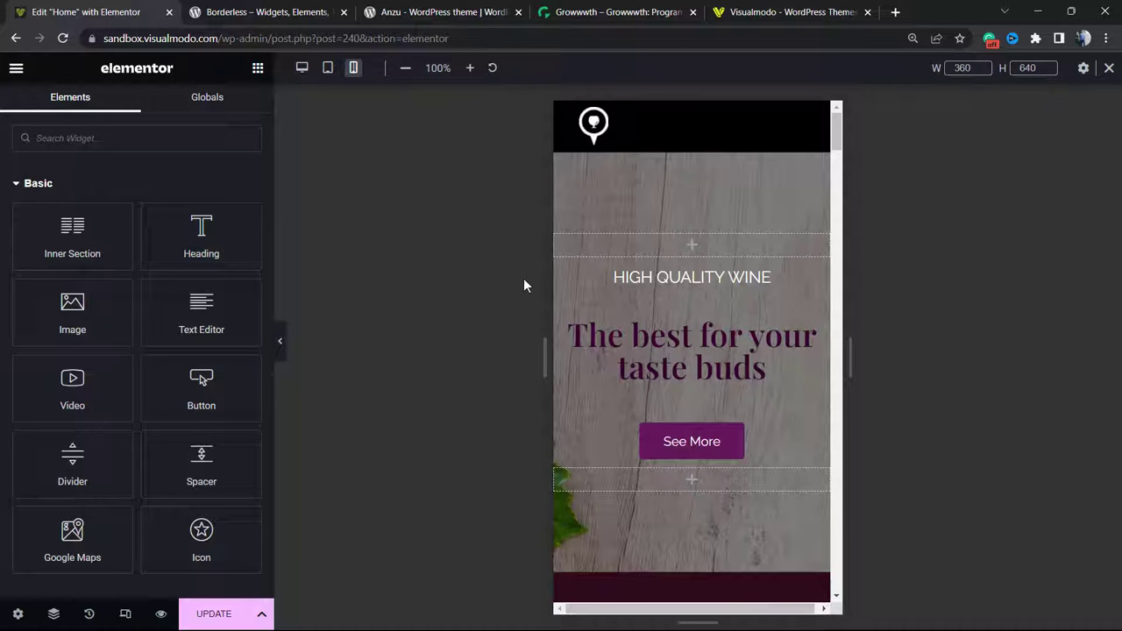
scroll("down", 3)
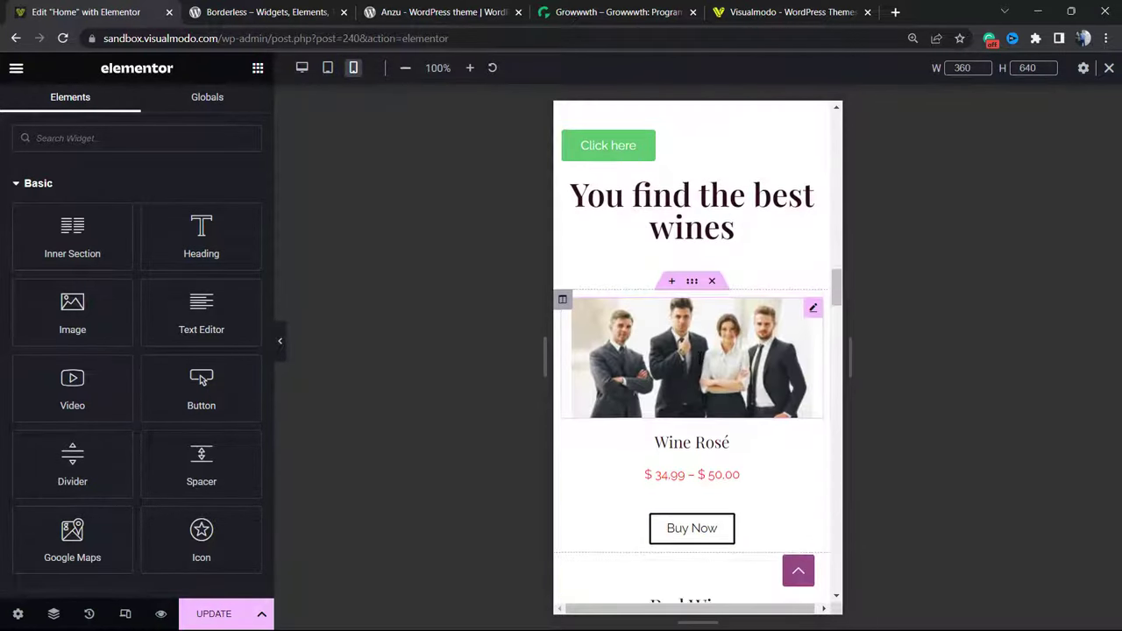
scroll("down", 3)
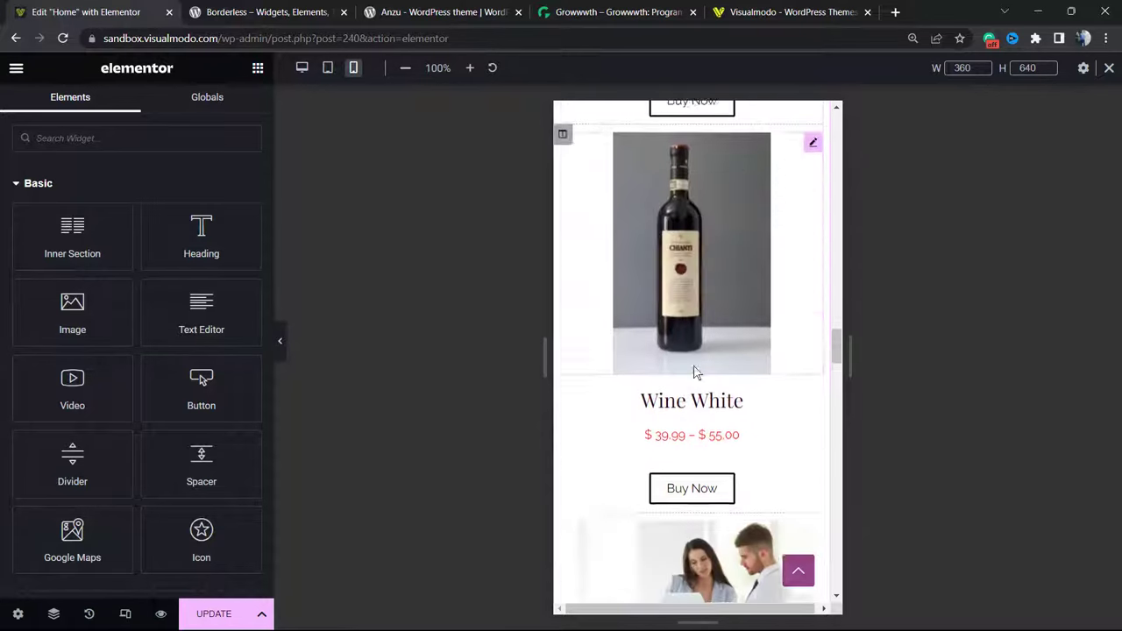
scroll("down", 3)
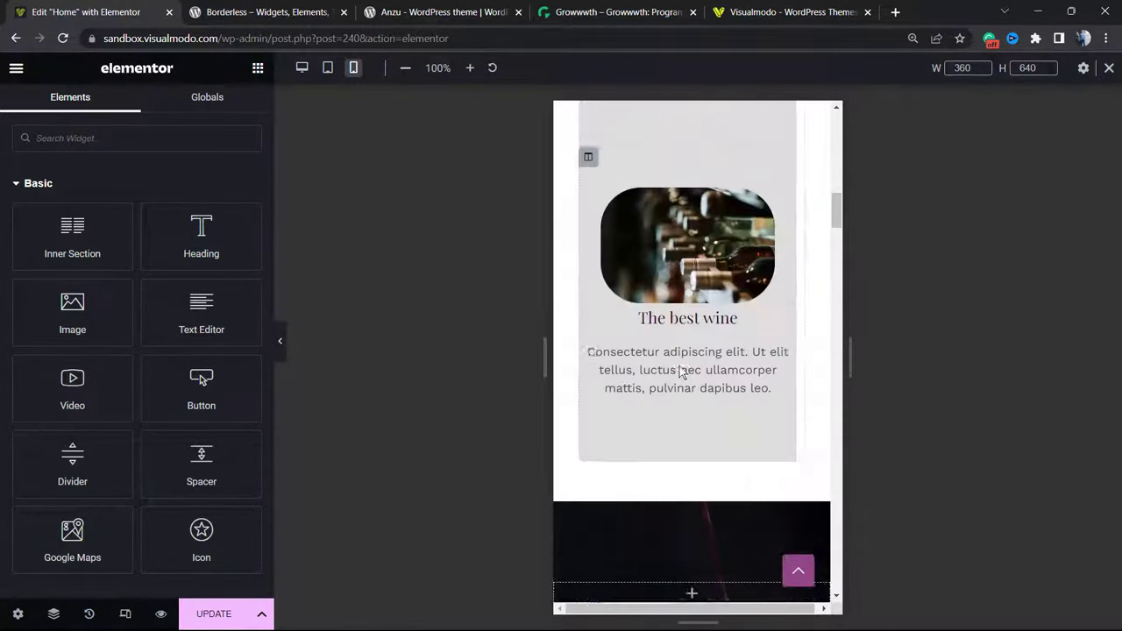
left_click(326, 66)
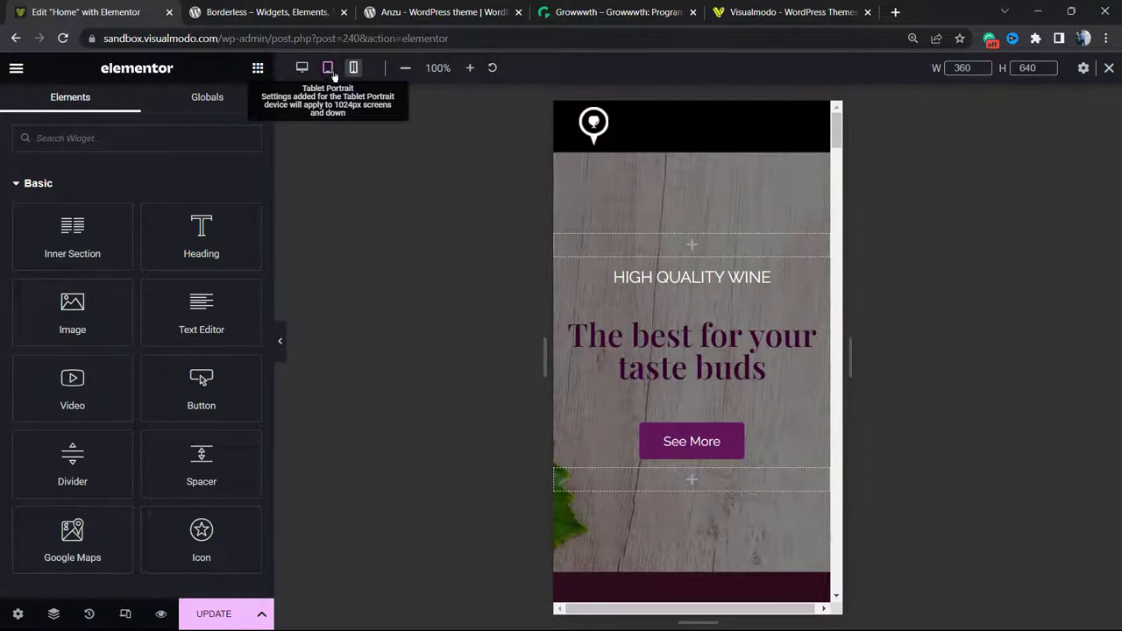
left_click(326, 67)
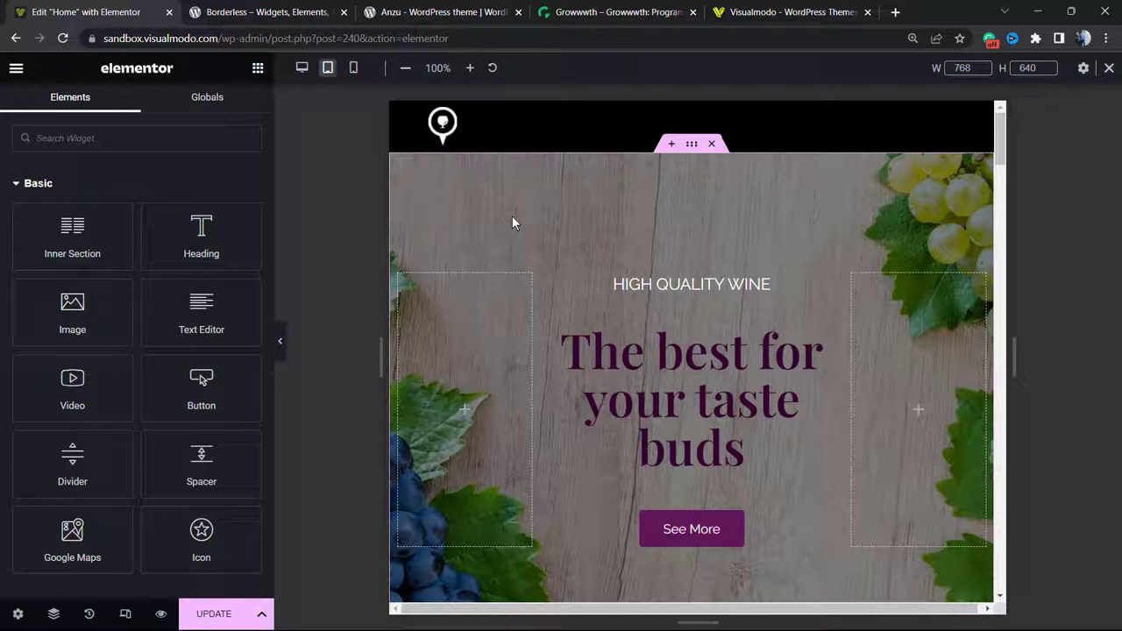
mouse_move(482, 256)
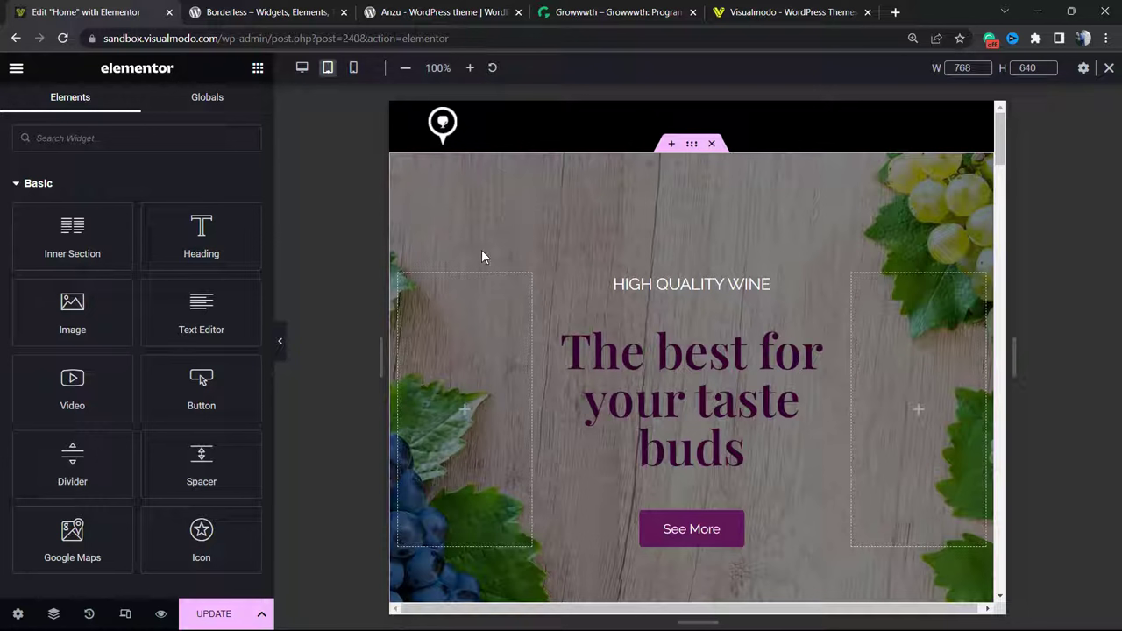
mouse_move(515, 224)
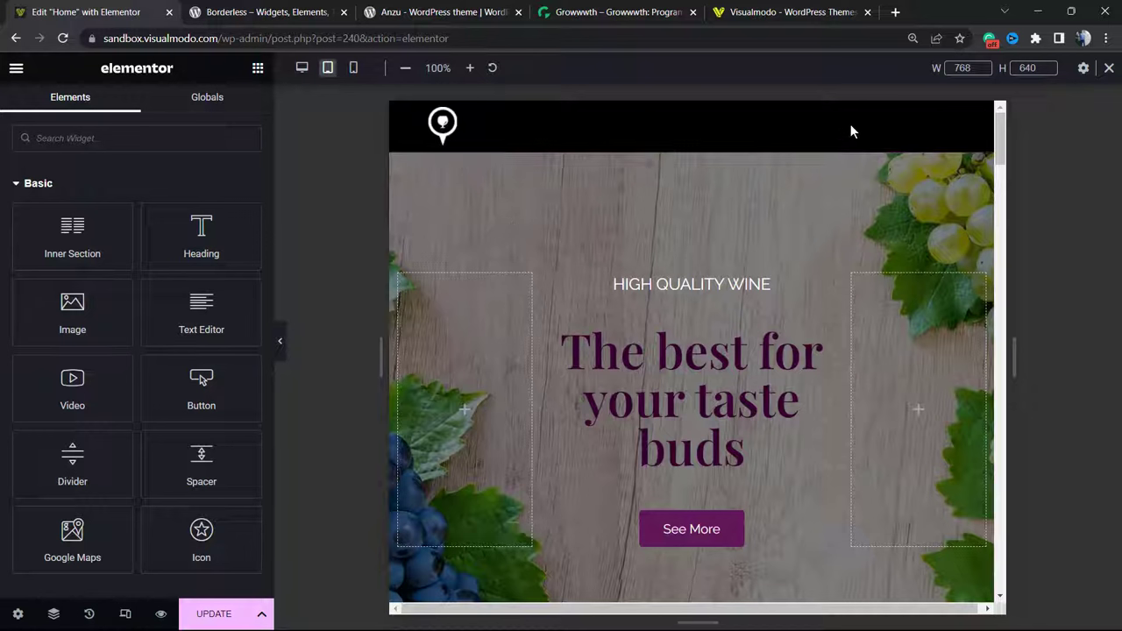
mouse_move(789, 85)
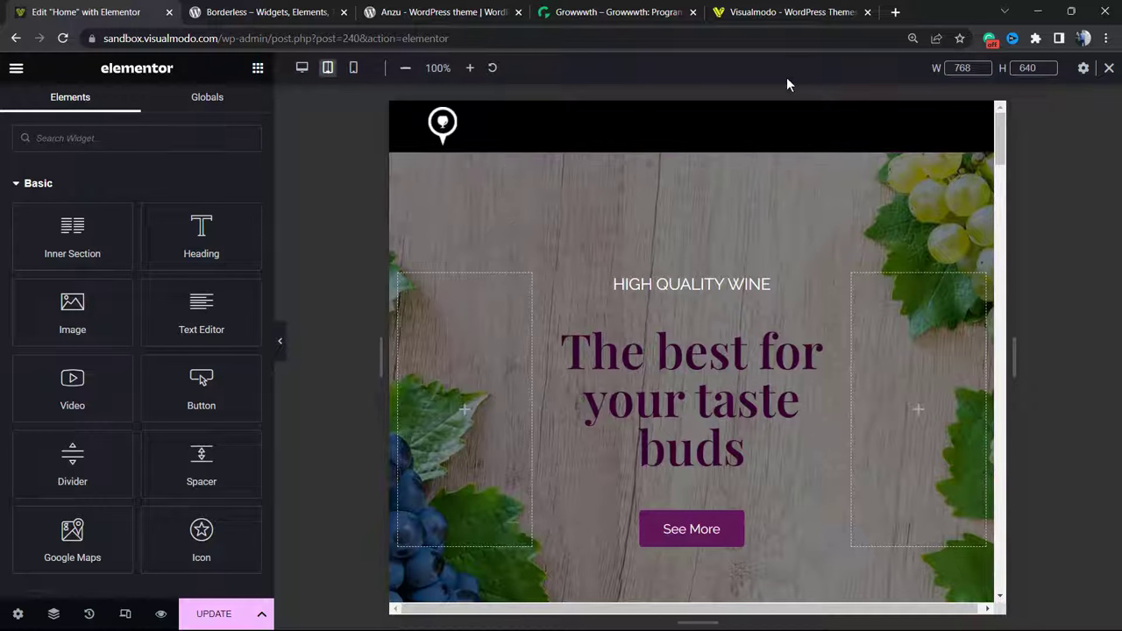
mouse_move(751, 99)
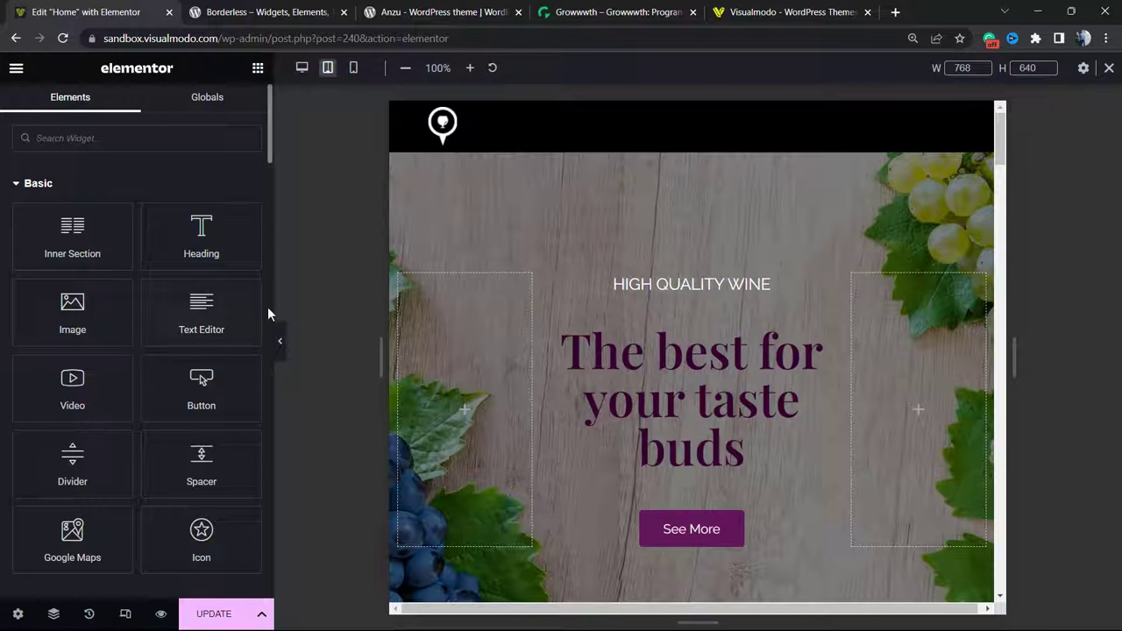
mouse_move(186, 430)
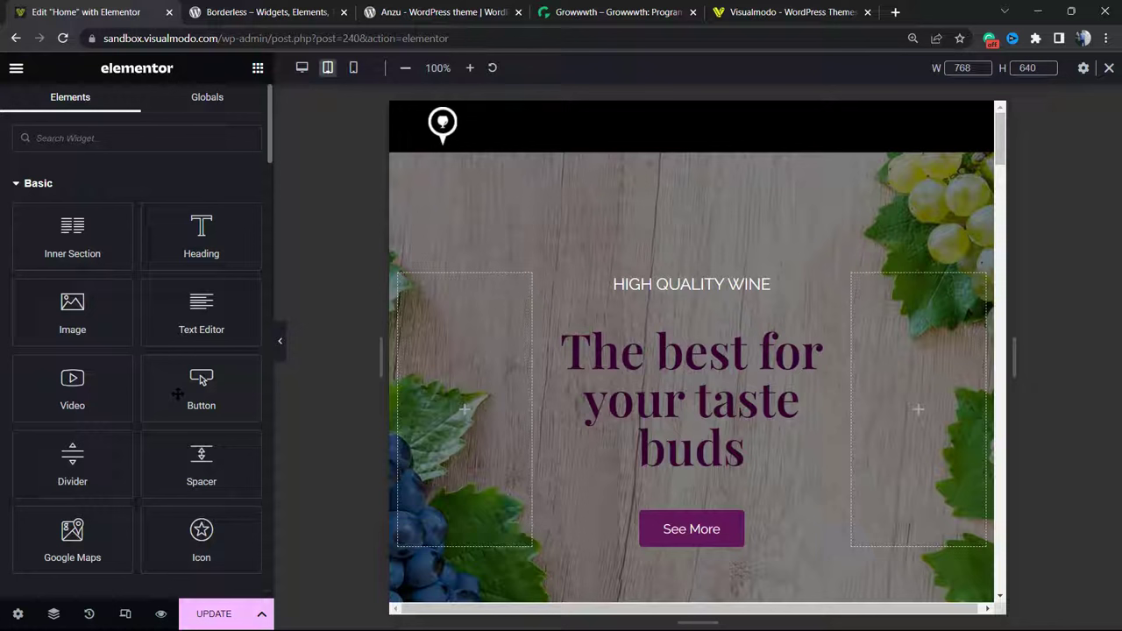
mouse_move(142, 438)
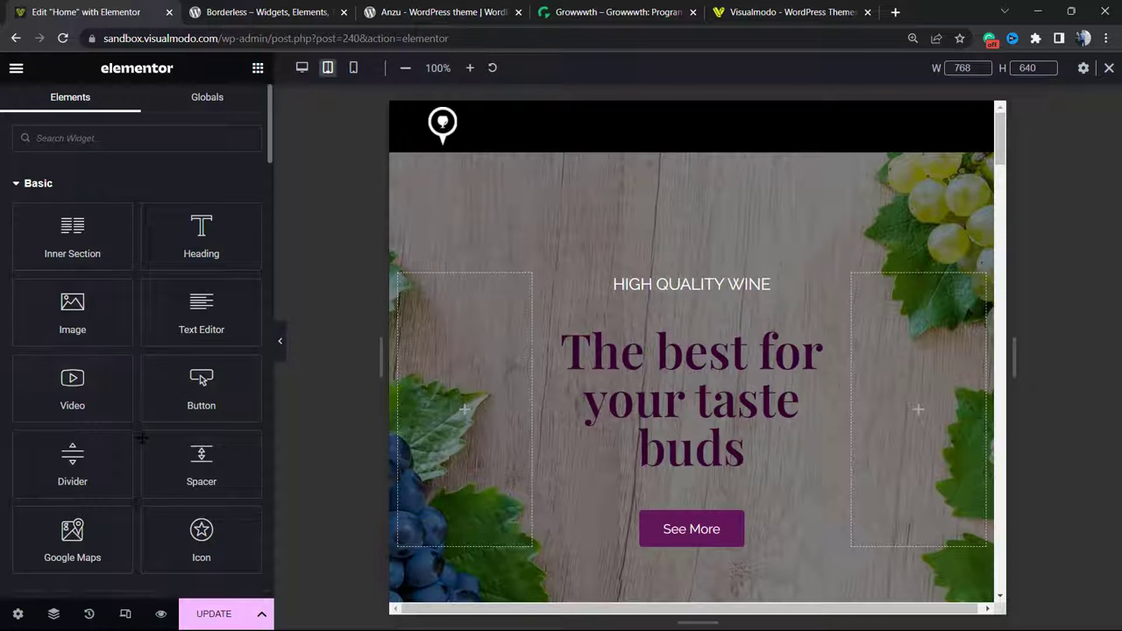
mouse_move(127, 614)
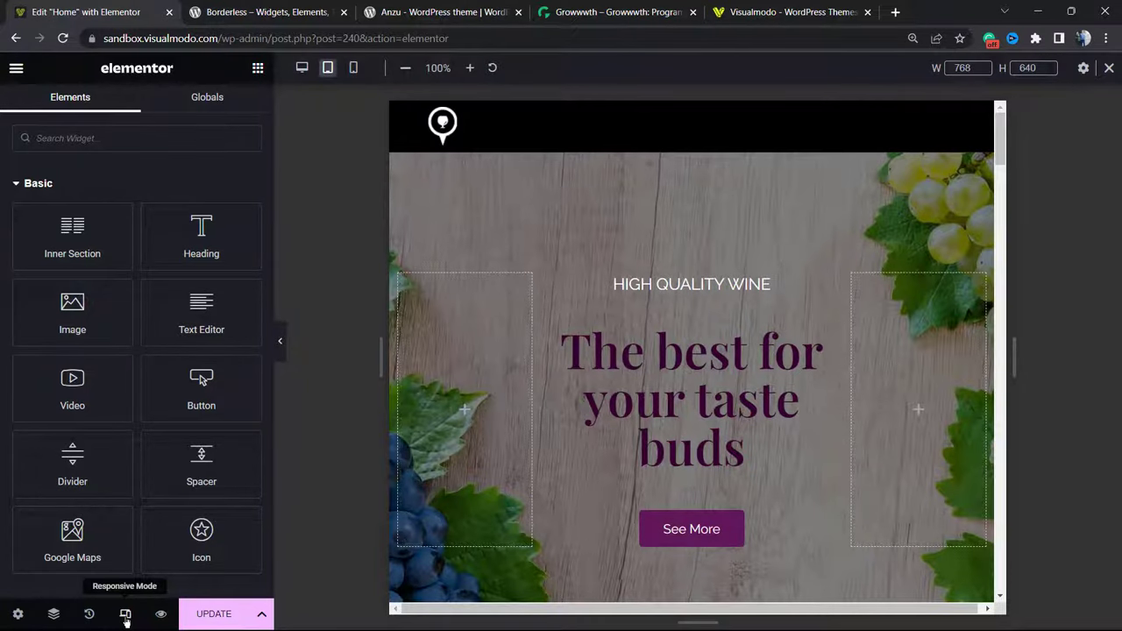
- Toggle Responsive Mode off and on, compare tablet and desktop widths, and end on the mobile preview
left_click(161, 614)
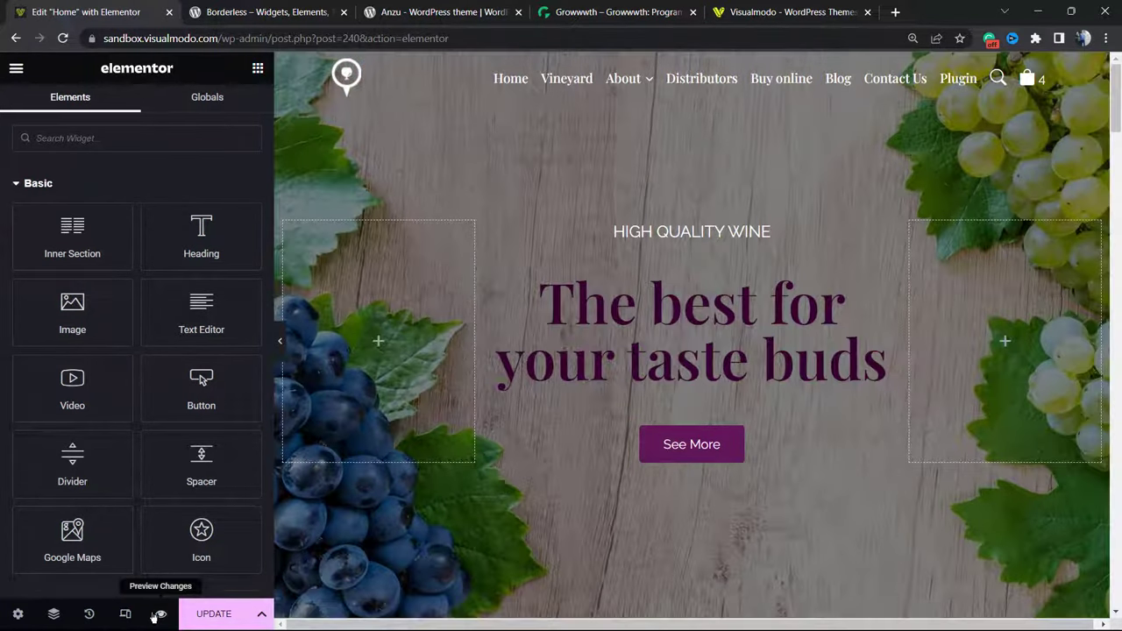
left_click(127, 613)
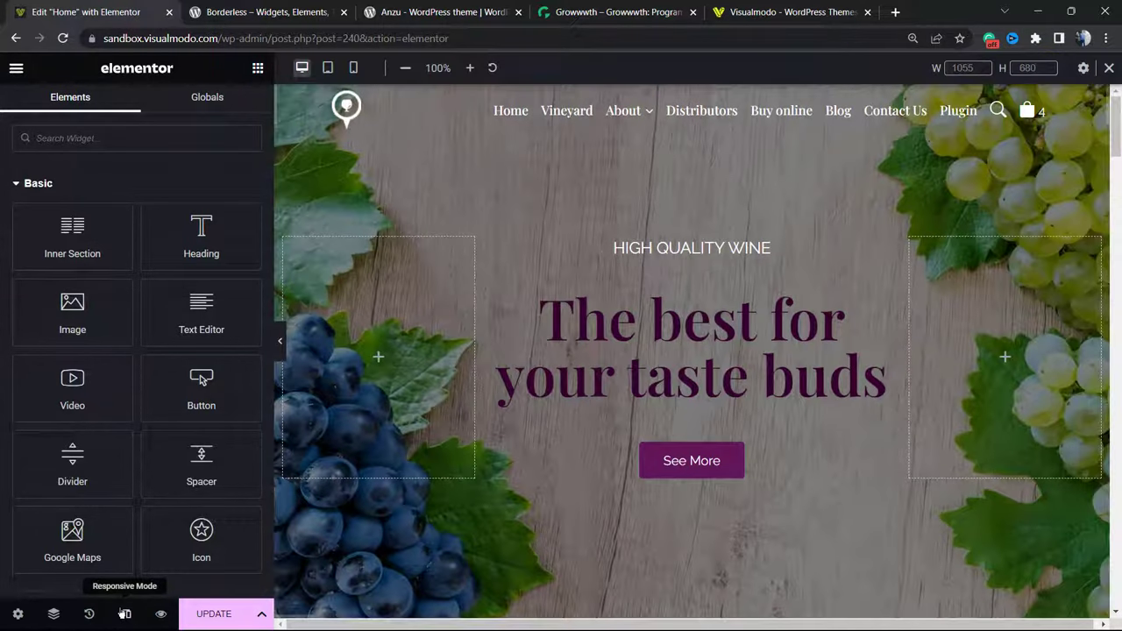
mouse_move(527, 77)
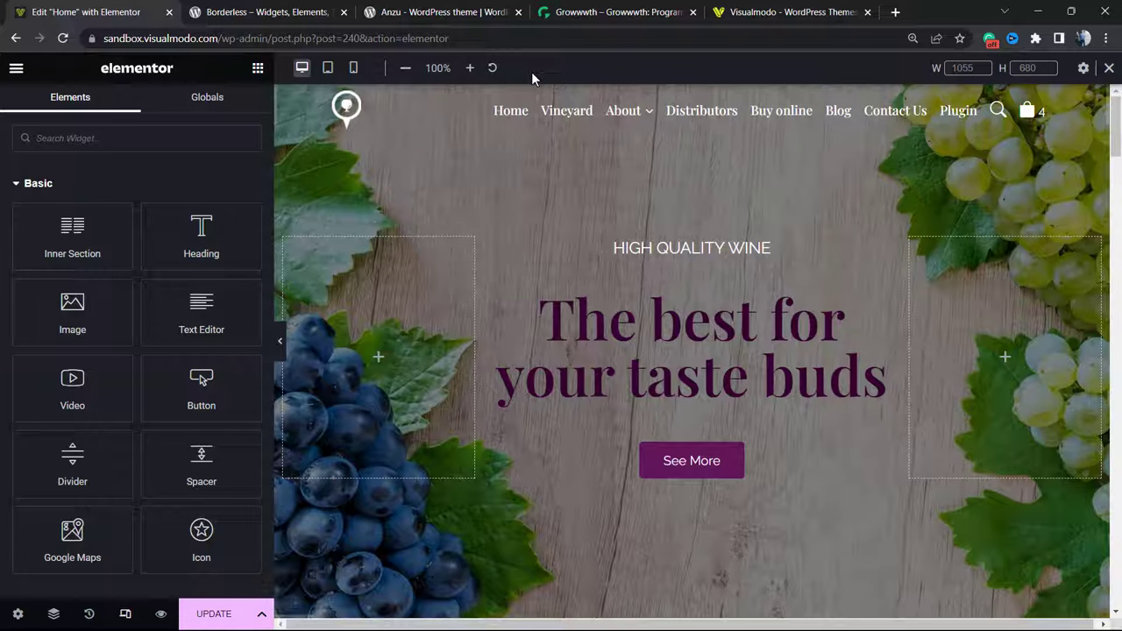
left_click(354, 66)
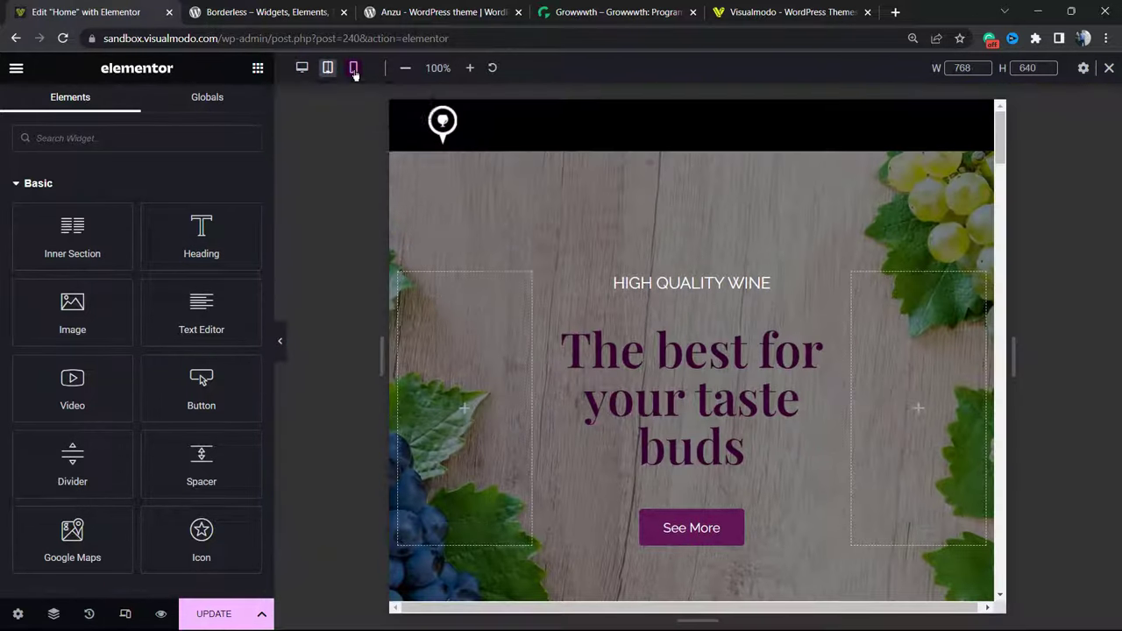
left_click(301, 67)
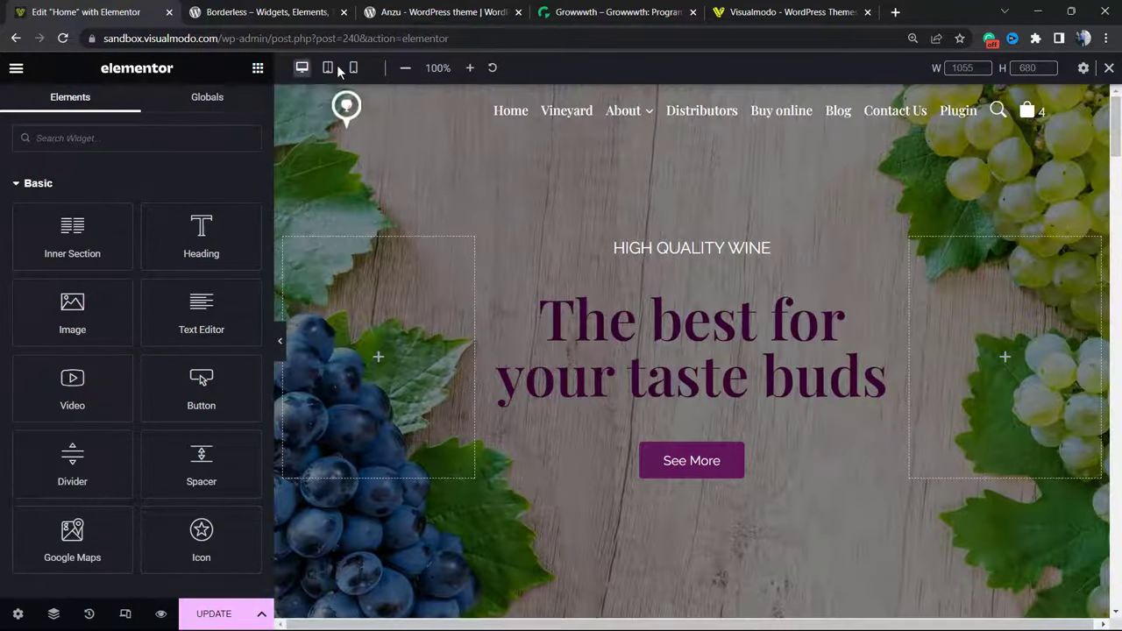
left_click(354, 66)
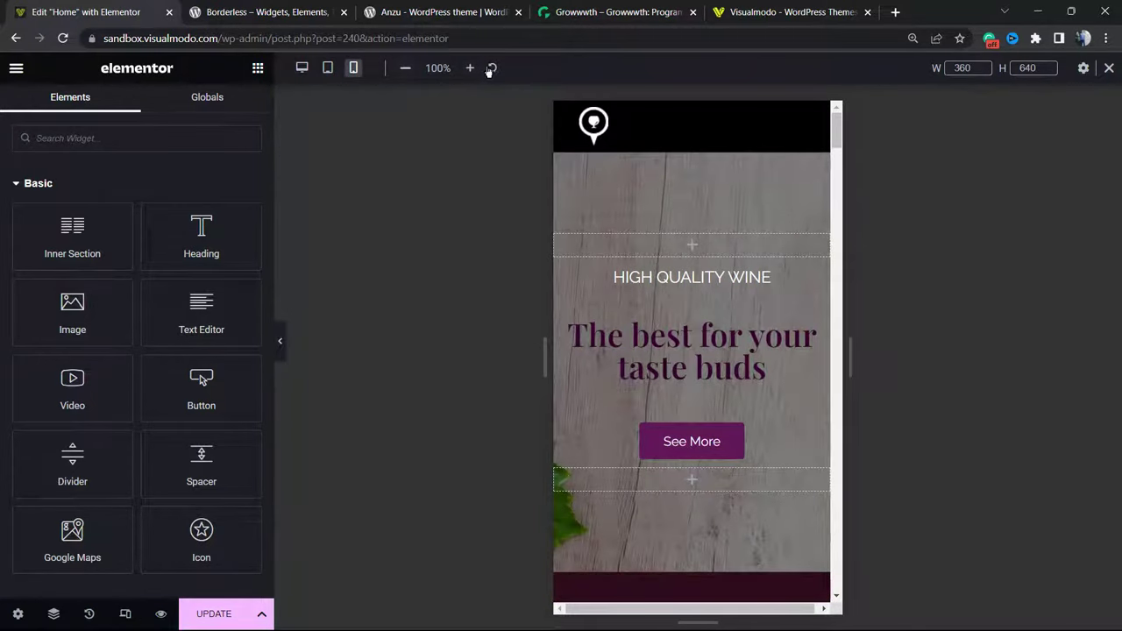
mouse_move(863, 77)
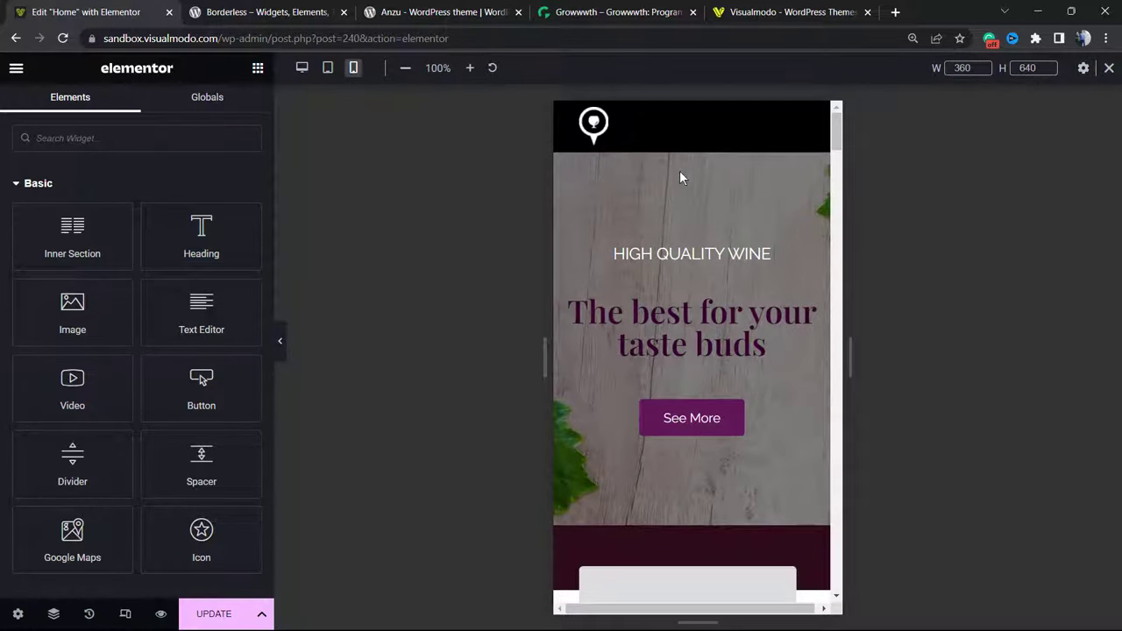
left_click(1084, 67)
type("500")
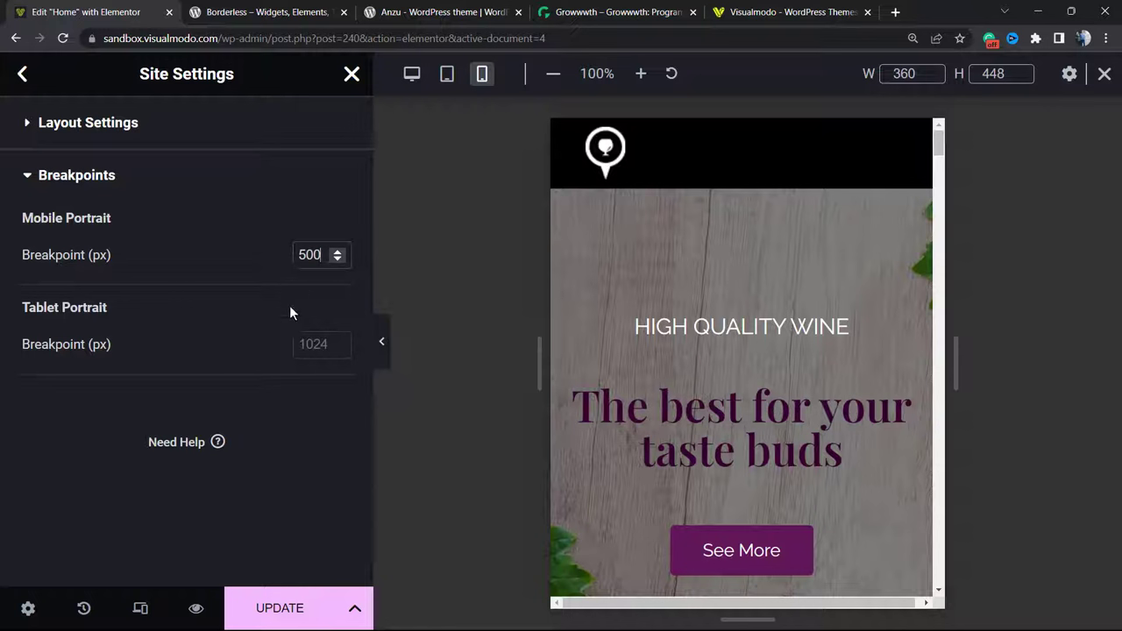
- Clear the Mobile Portrait breakpoint so it reverts from 500 to the default 767 px
left_click(316, 344)
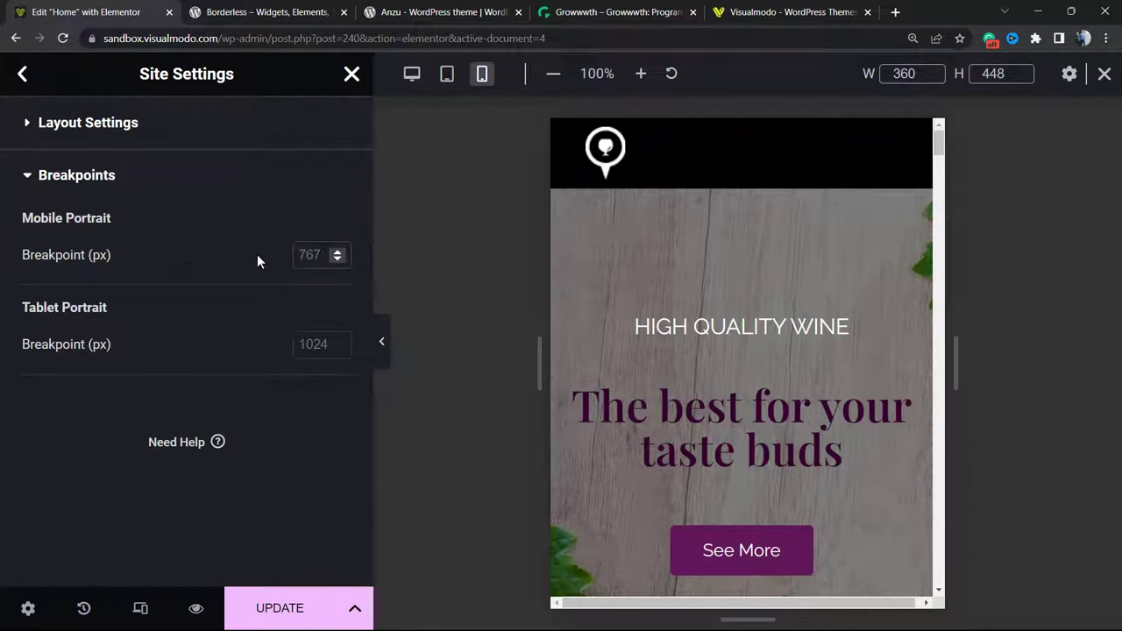
mouse_move(219, 279)
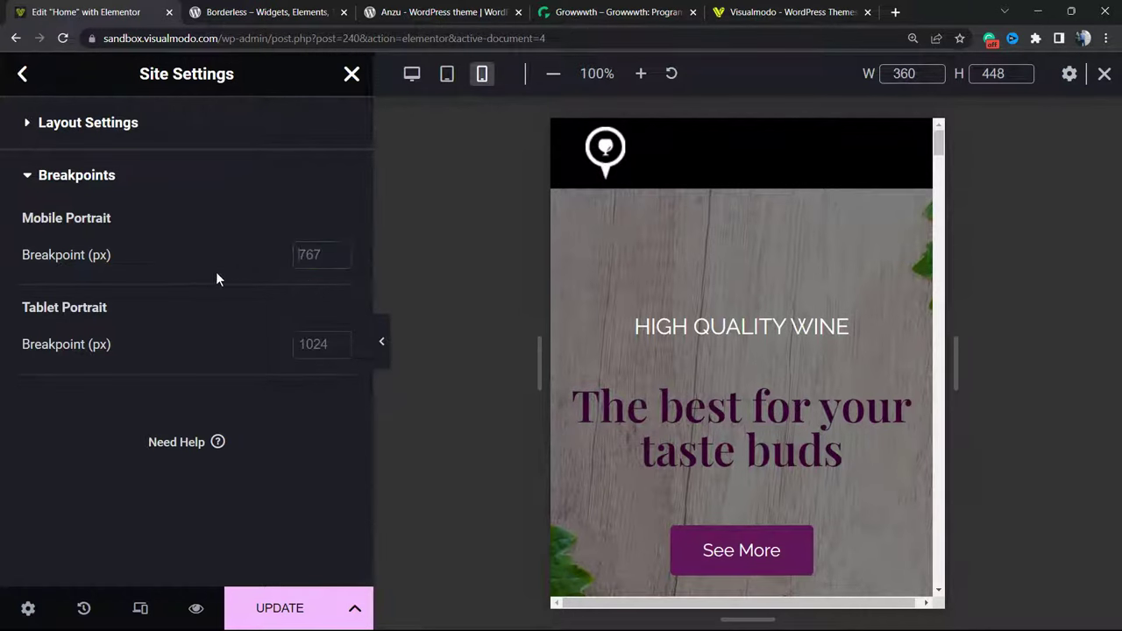
mouse_move(244, 359)
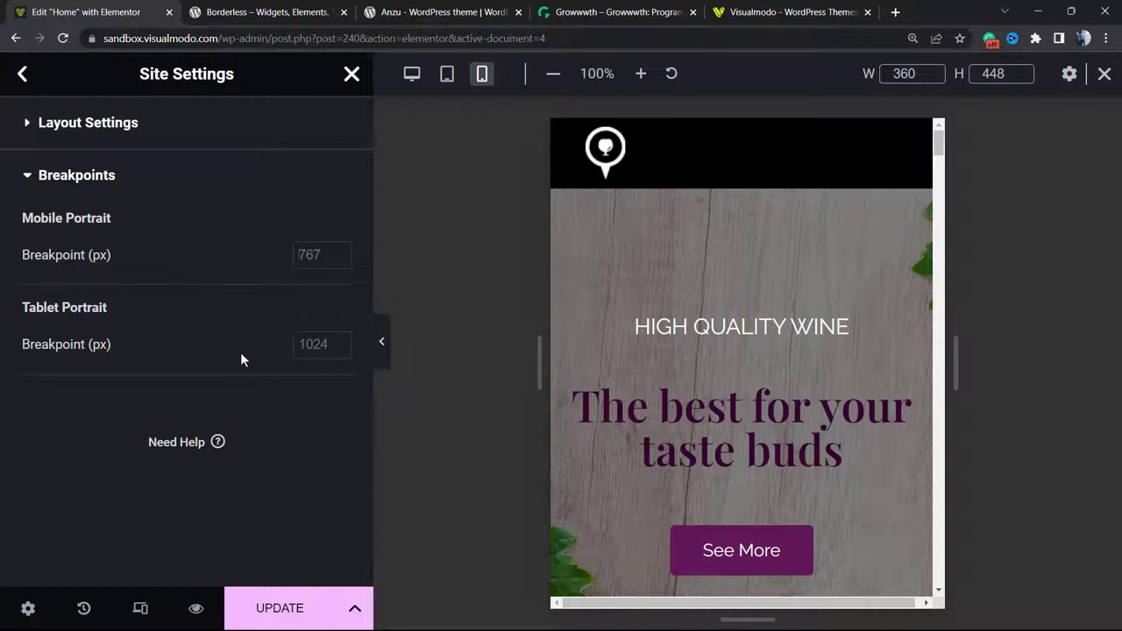
mouse_move(342, 412)
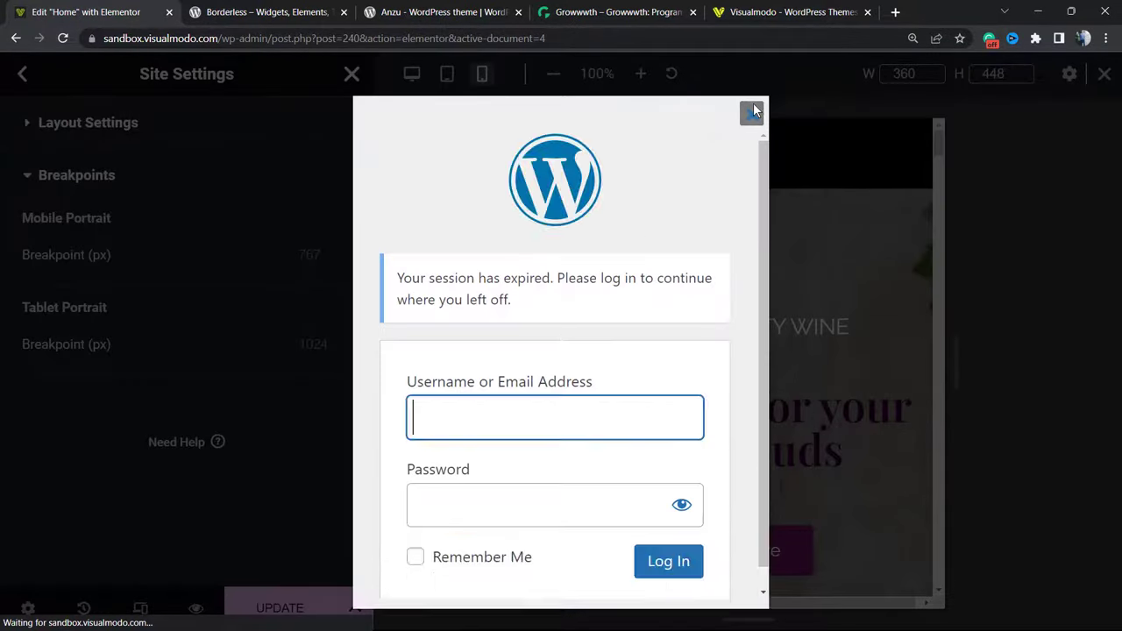
left_click(751, 113)
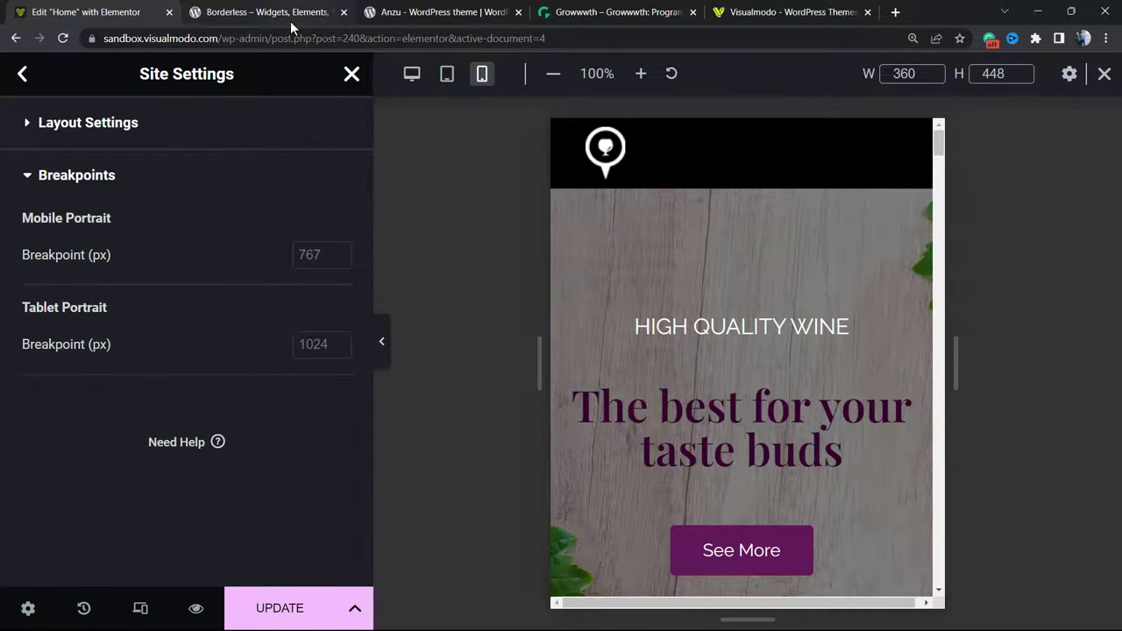
mouse_move(267, 10)
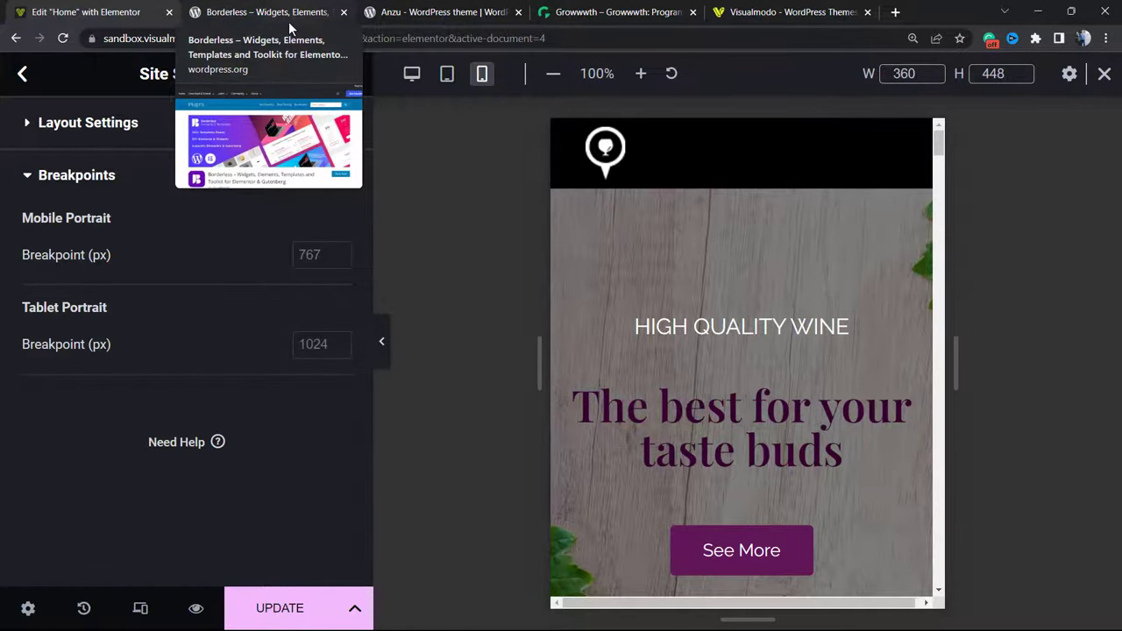
- View the Borderless plugin and Anzu theme pages on WordPress.org, then switch to Growwwth
left_click(266, 11)
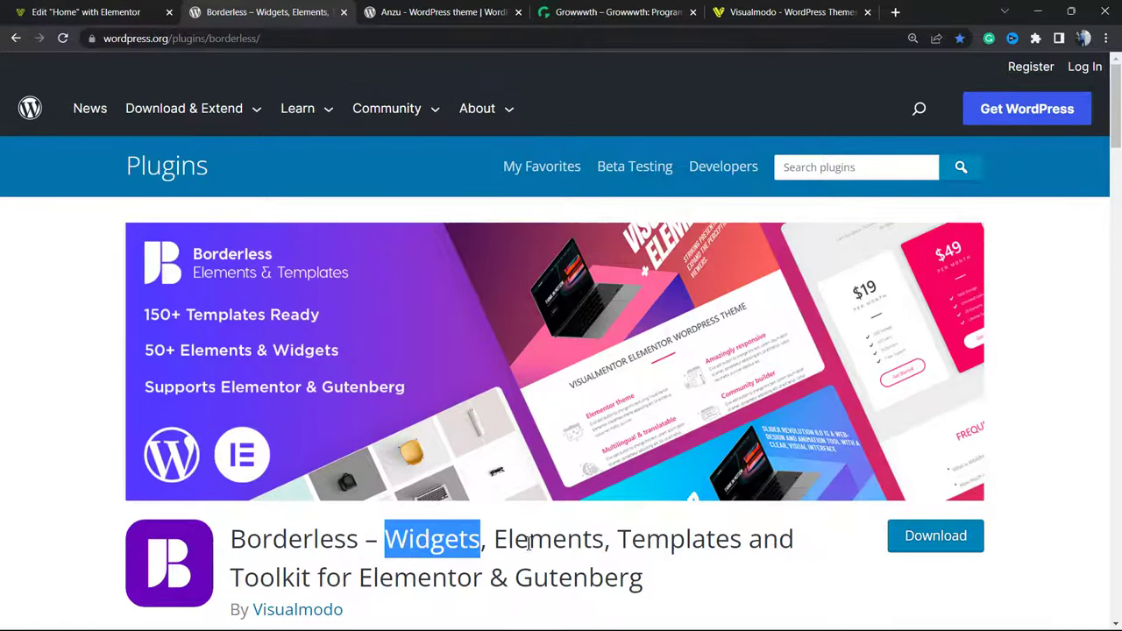
double_click(295, 538)
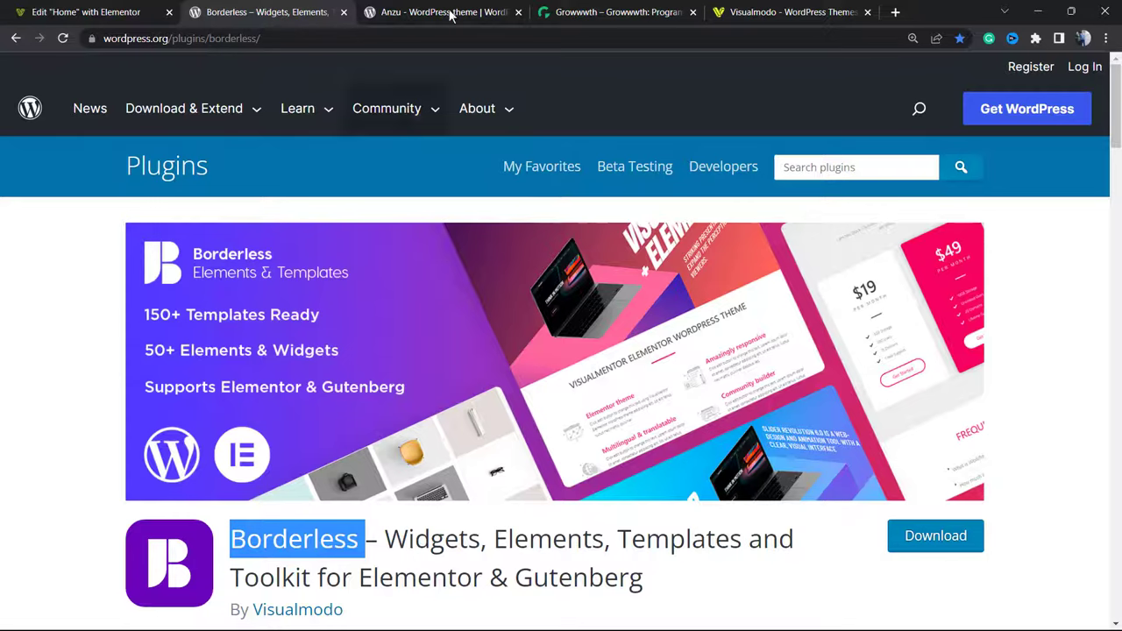
left_click(442, 10)
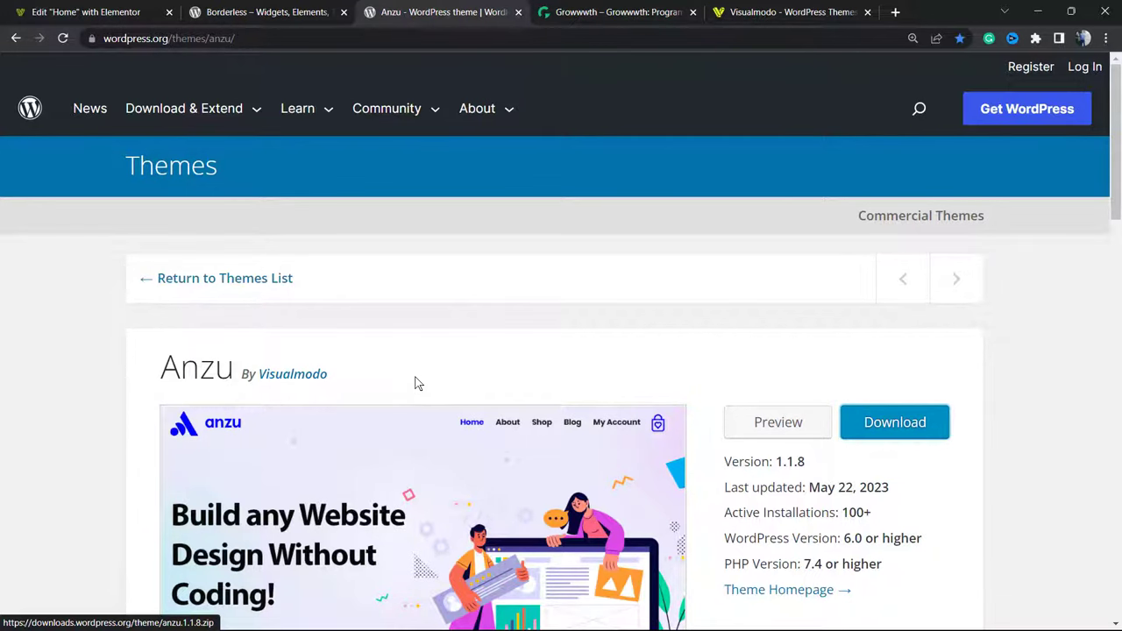
mouse_move(456, 282)
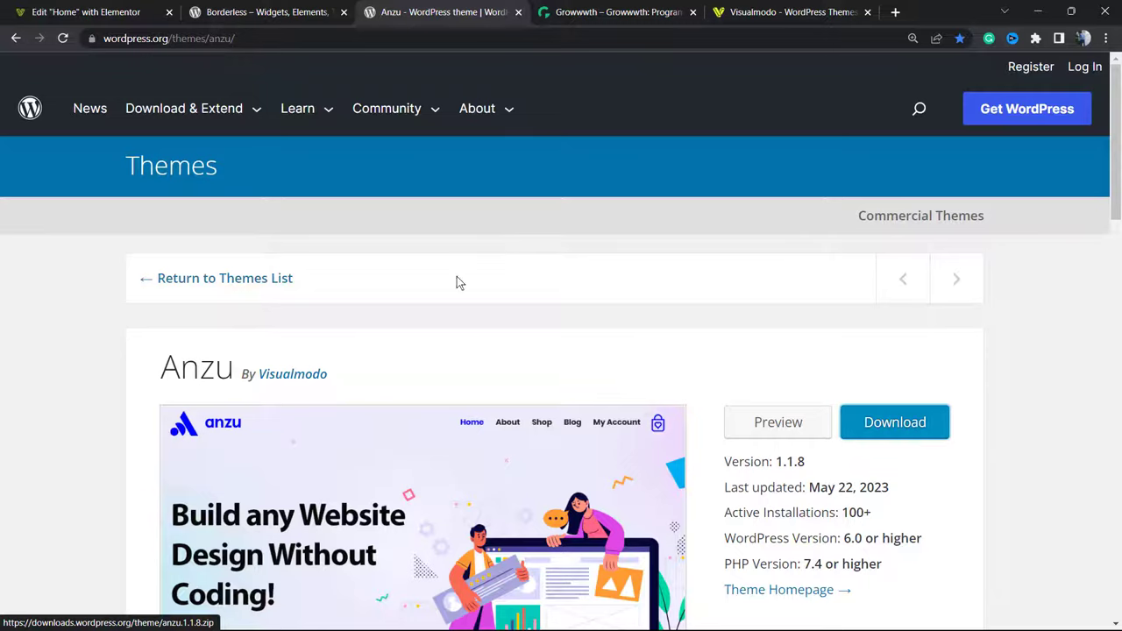
left_click(617, 10)
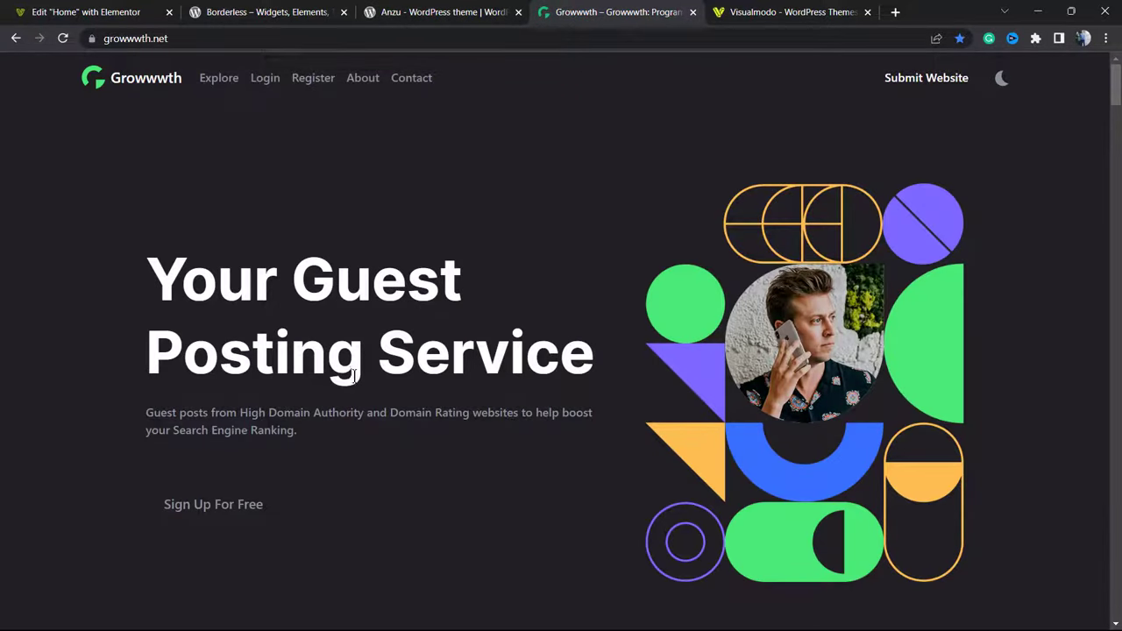
- Scroll through Growwwth's guest-posting site listings, then switch to the Visualmodo homepage
scroll("down", 3)
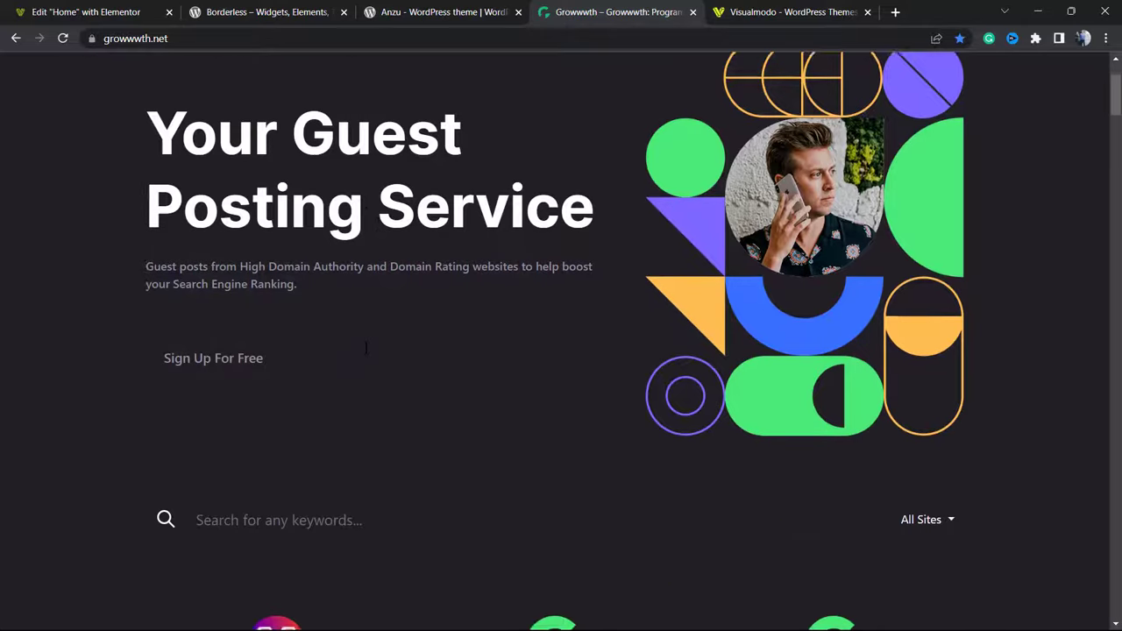
scroll("down", 3)
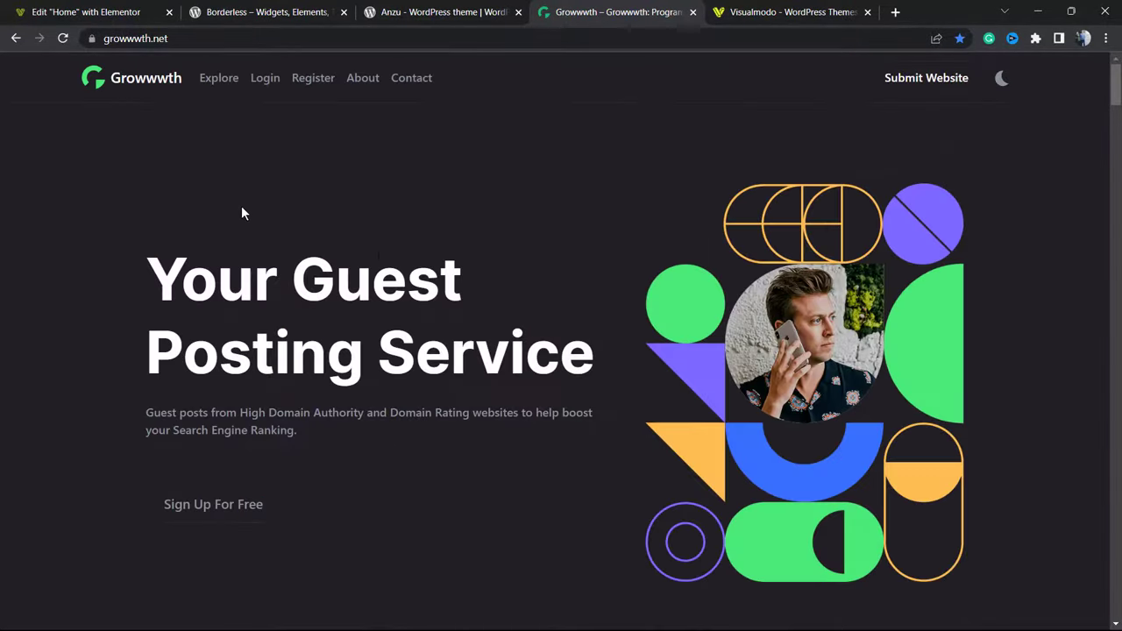
mouse_move(445, 228)
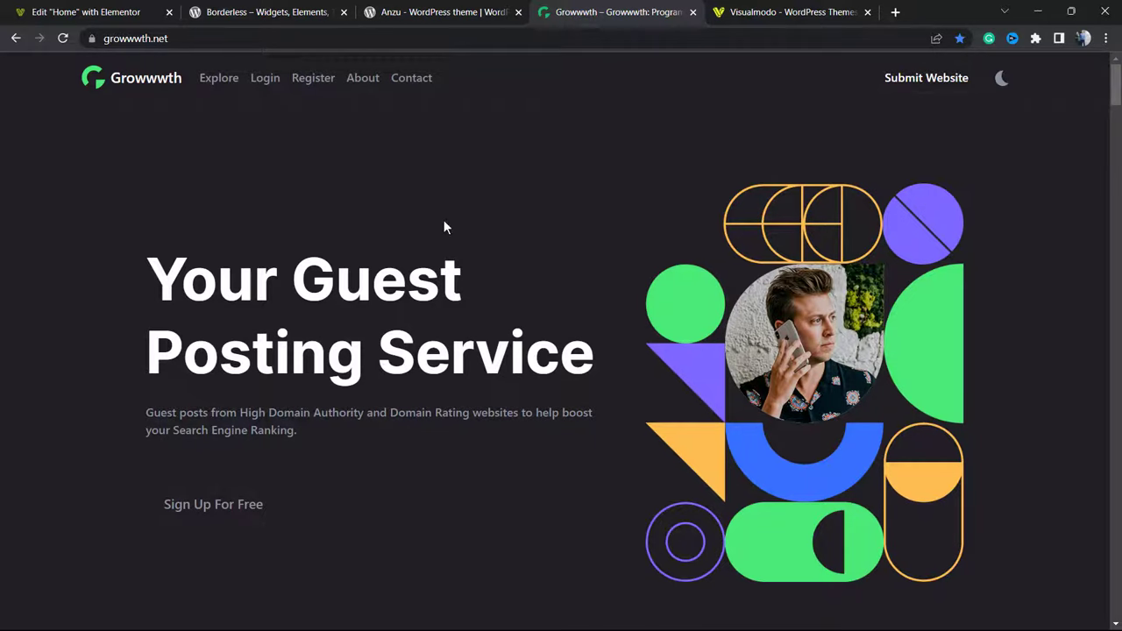
scroll("down", 3)
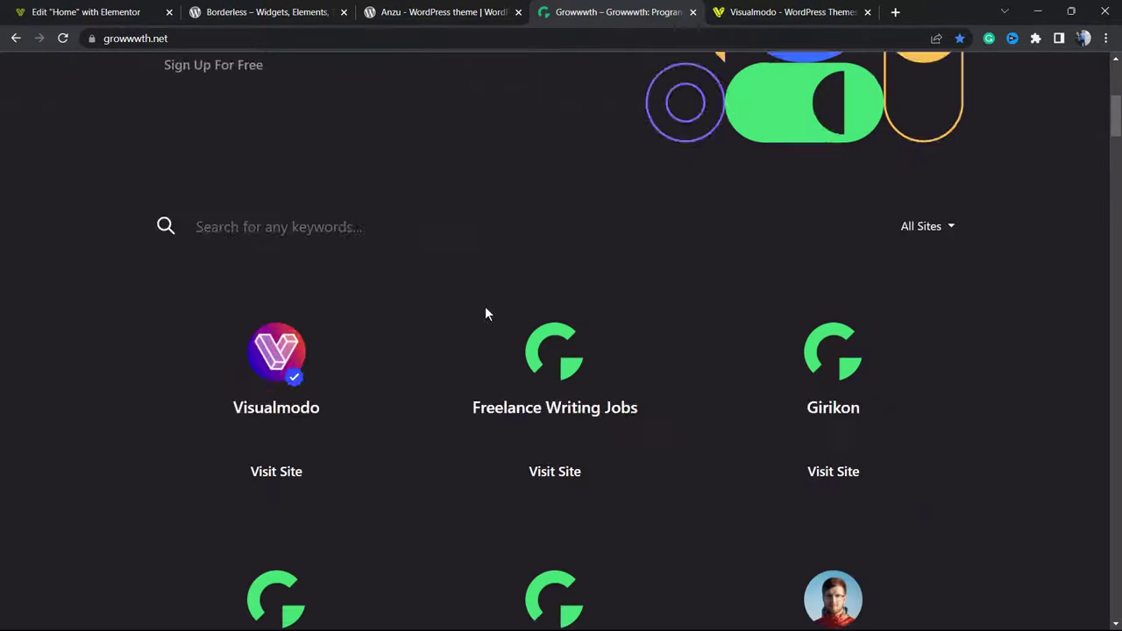
scroll("down", 3)
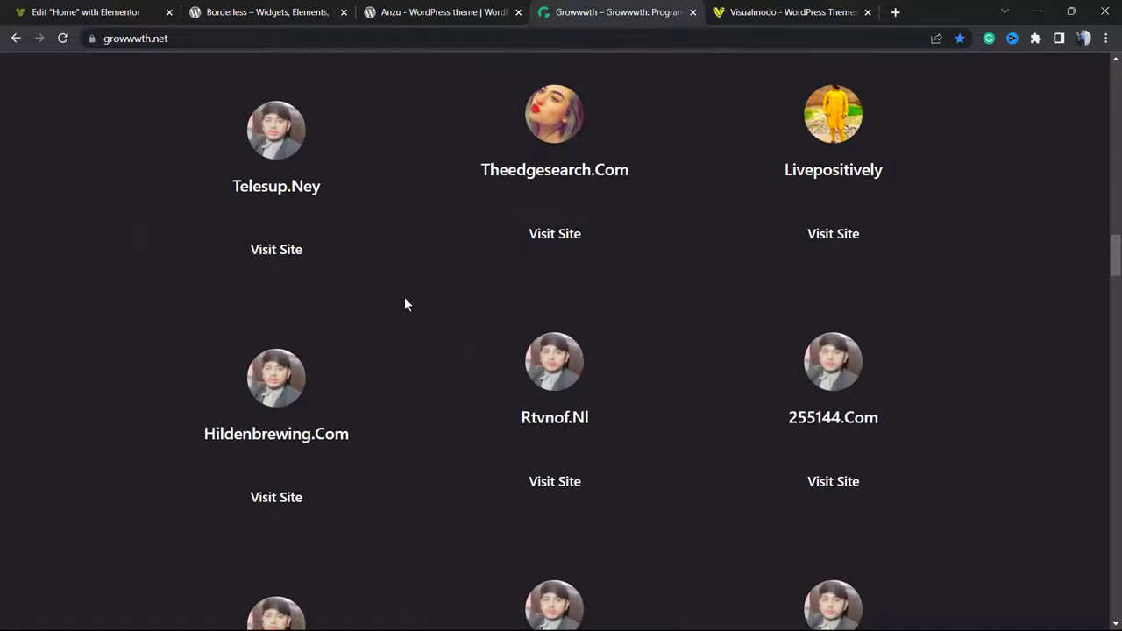
left_click(789, 10)
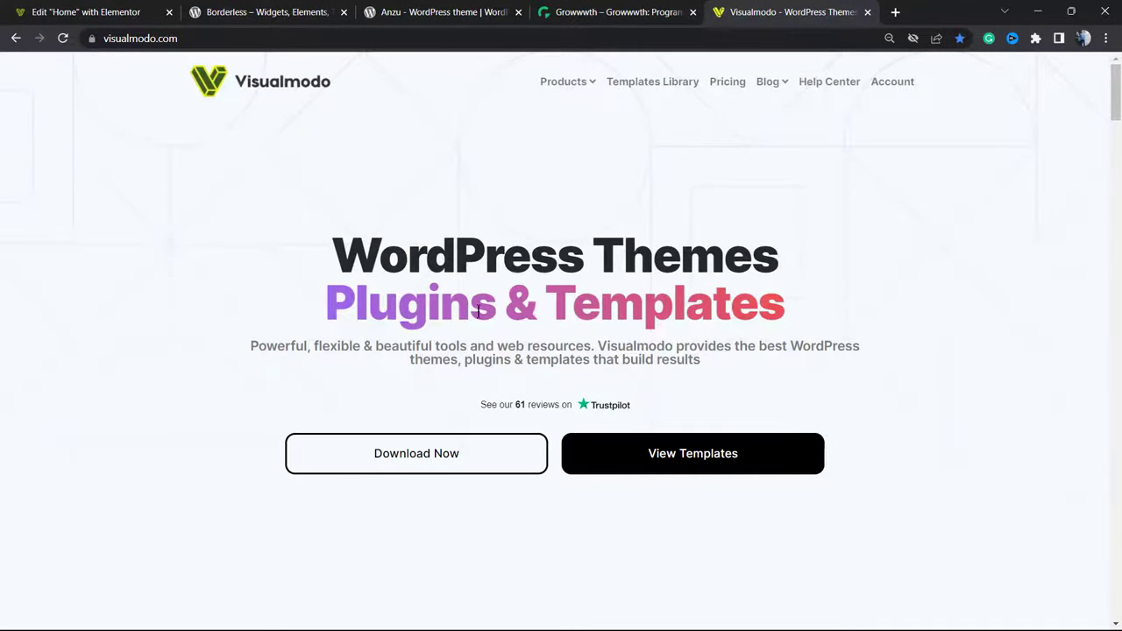
mouse_move(534, 345)
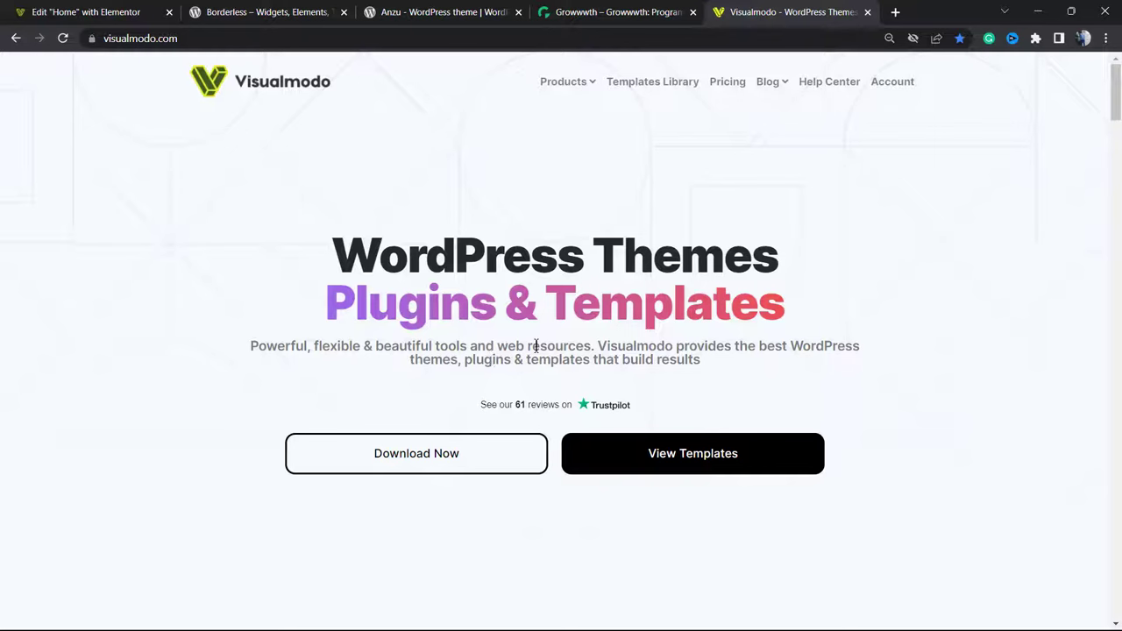
- Browse Visualmodo's Templates Library designs such as Job Recruiter, Spa and Photo Studio
left_click(652, 82)
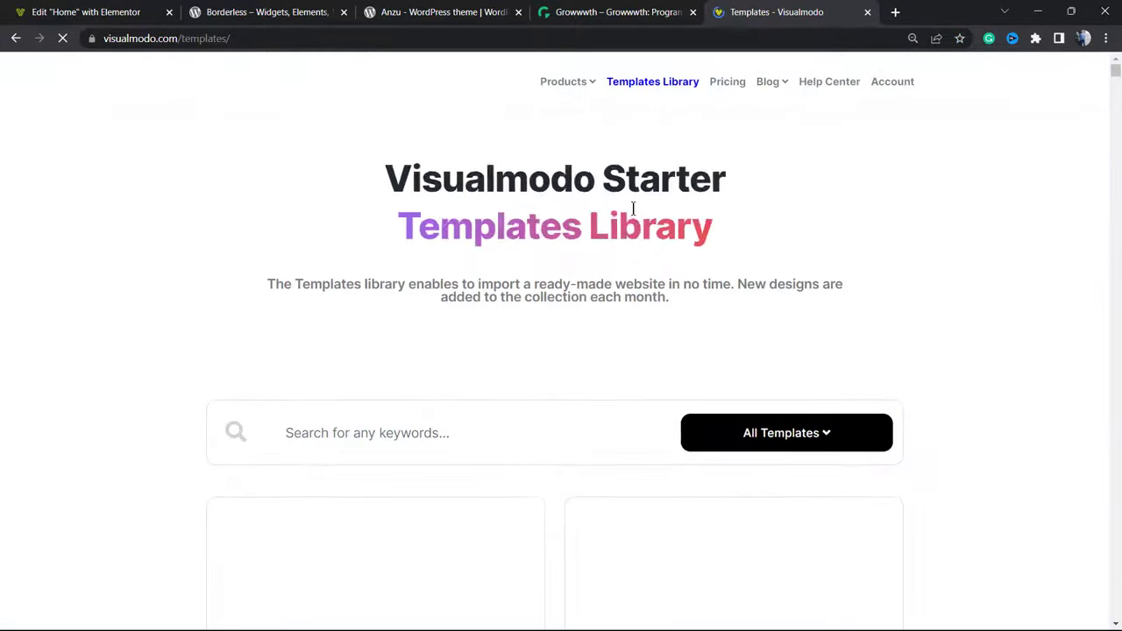
scroll("down", 3)
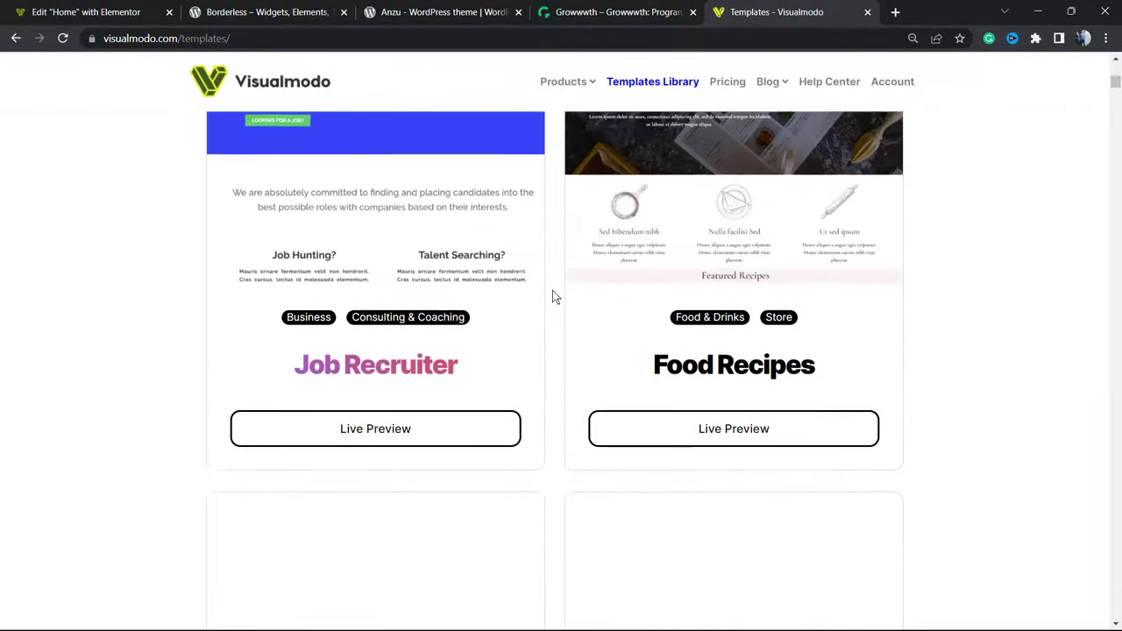
scroll("down", 3)
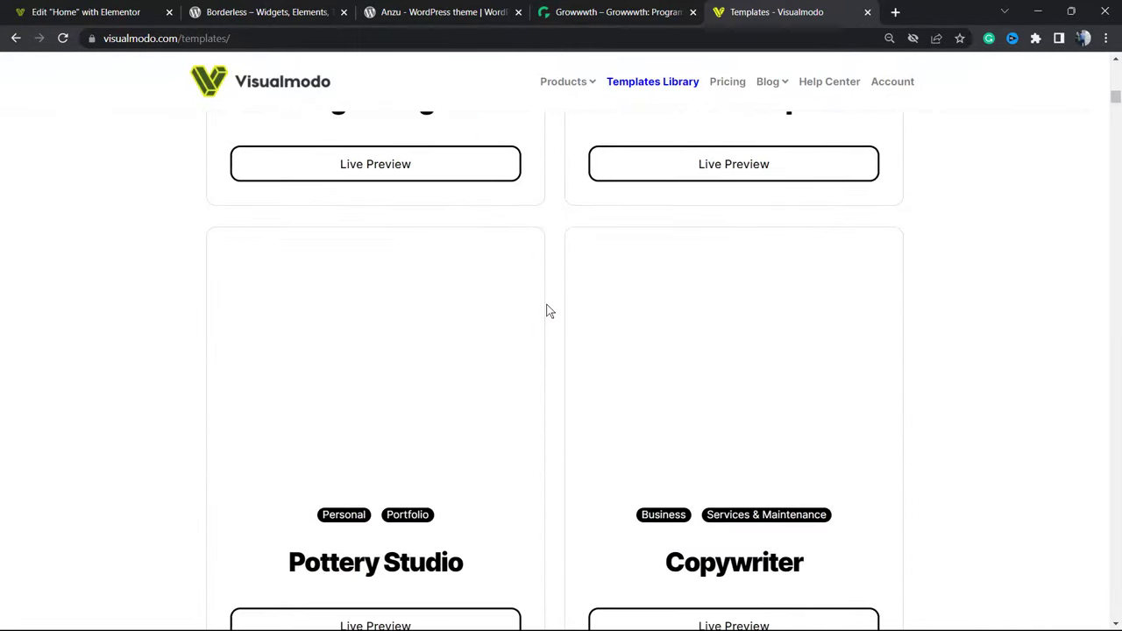
scroll("down", 3)
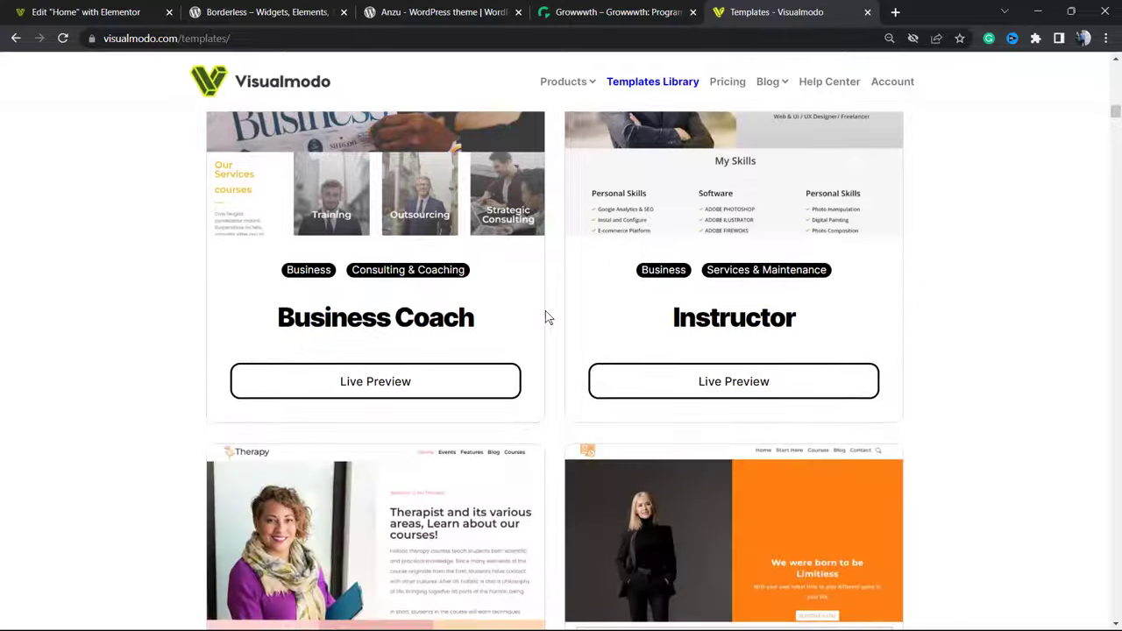
scroll("down", 3)
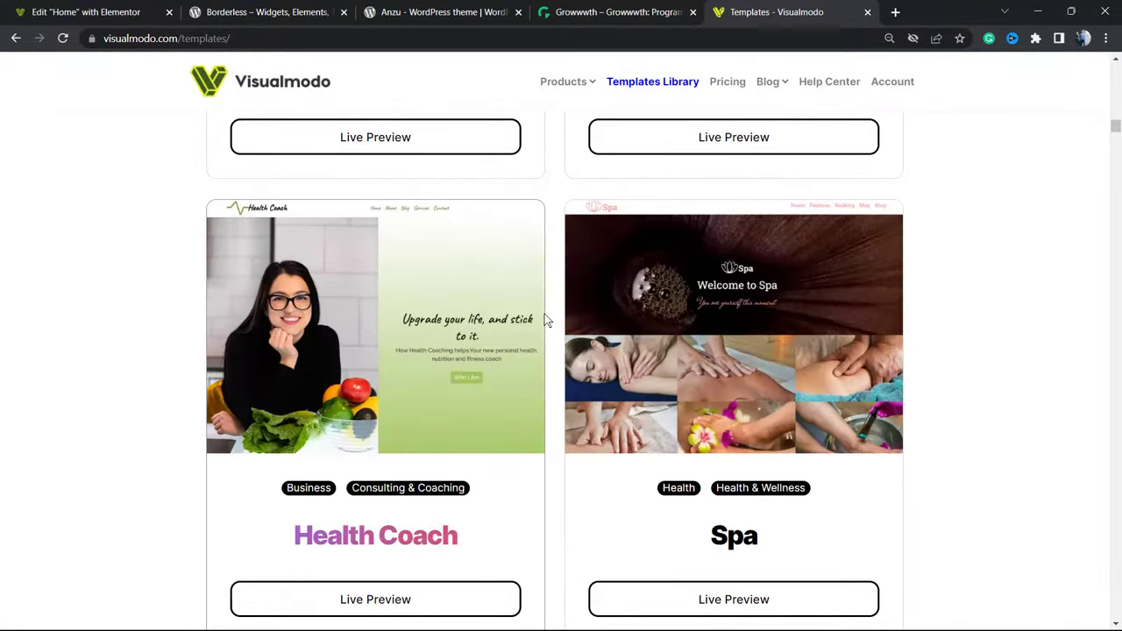
scroll("down", 3)
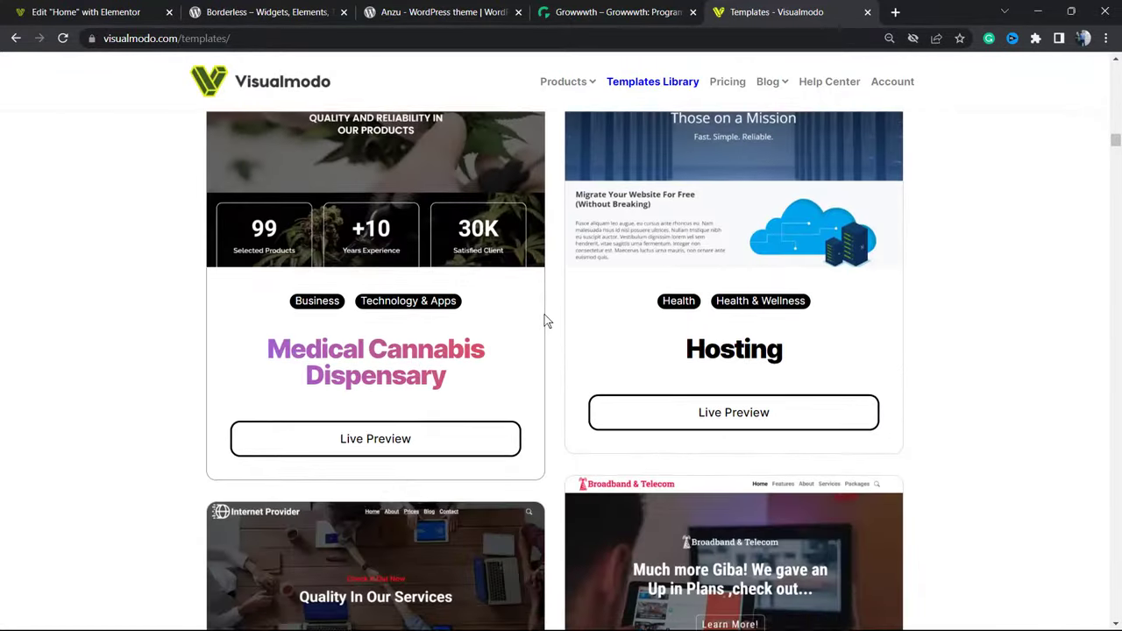
scroll("down", 3)
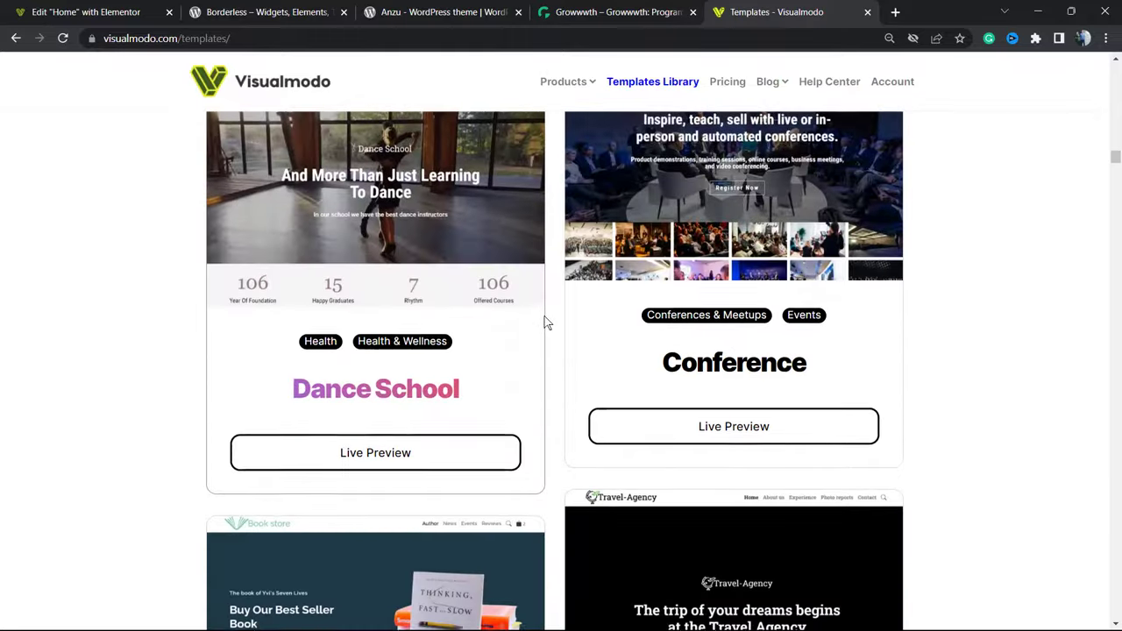
scroll("down", 3)
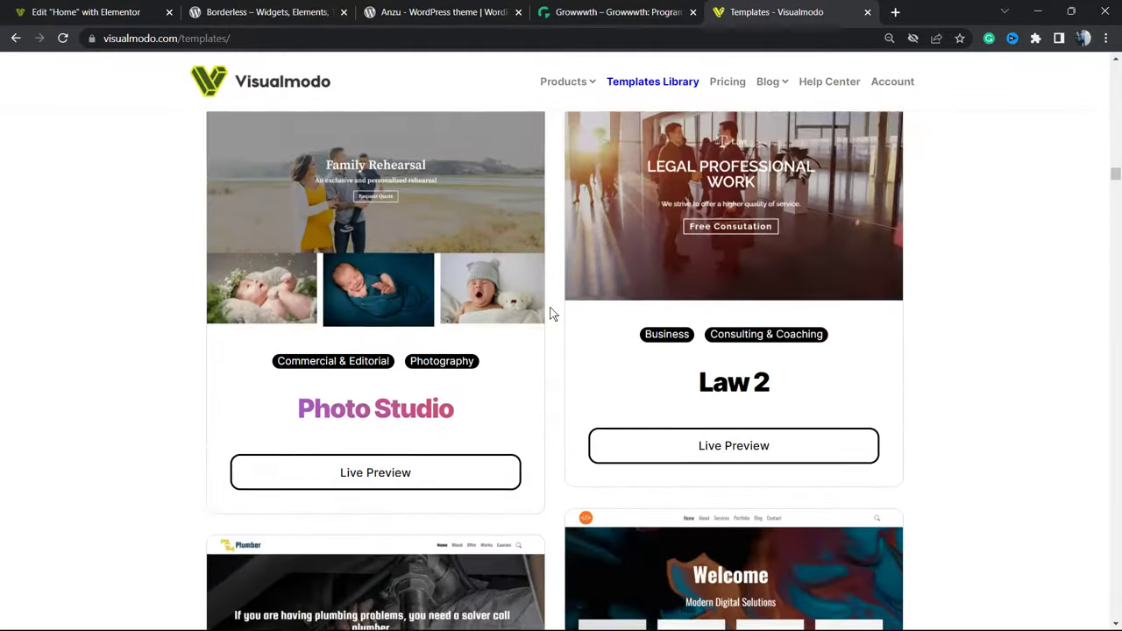